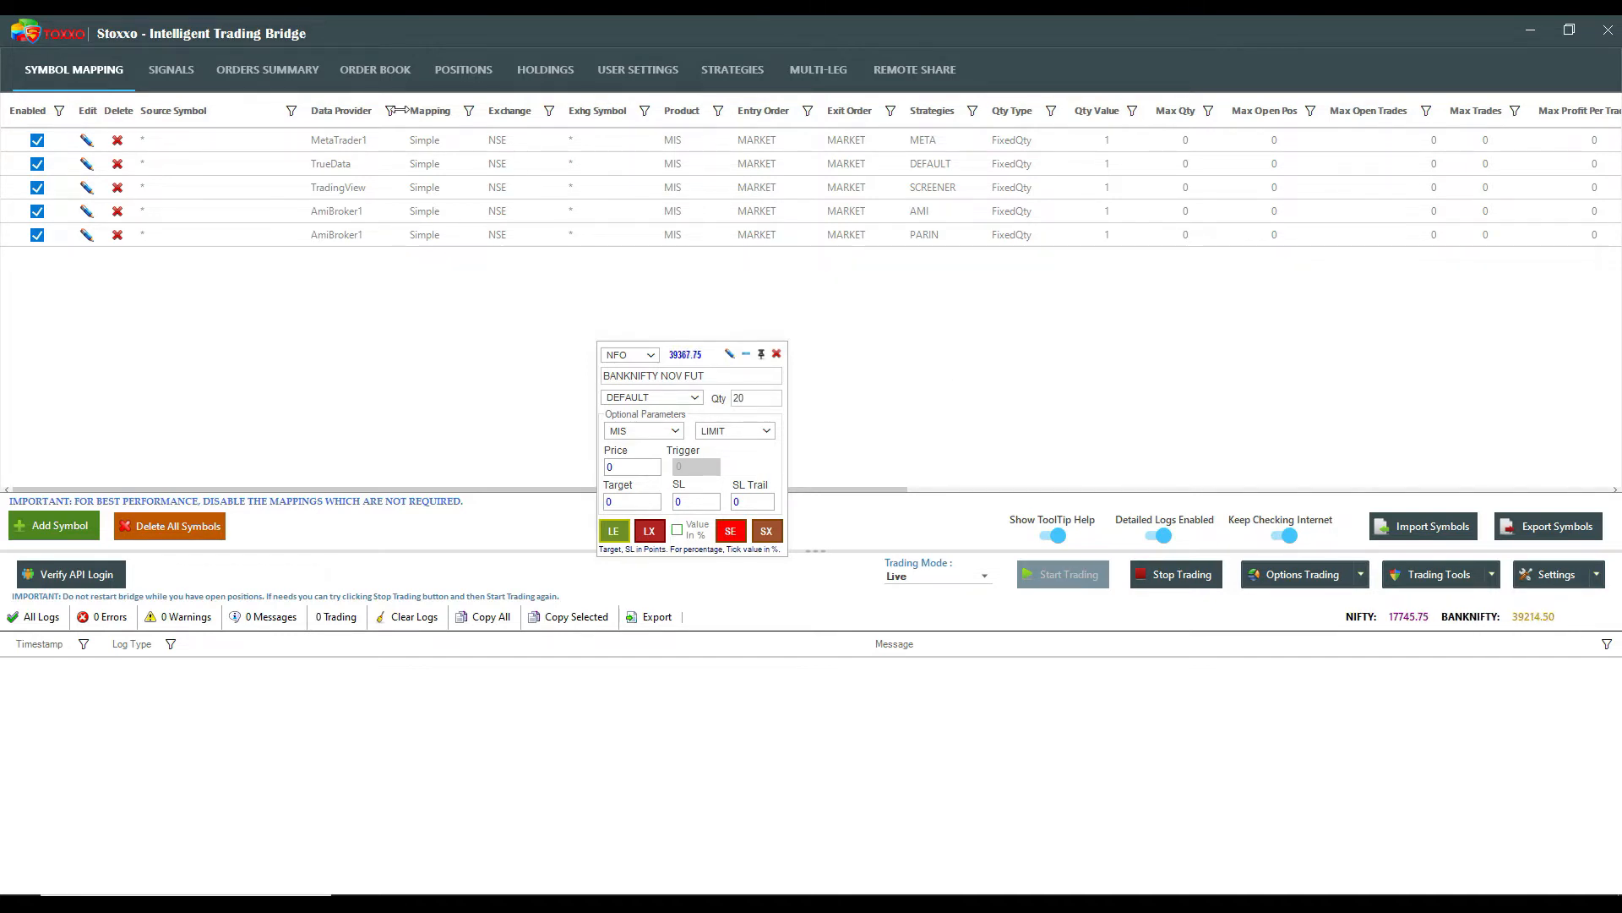
Step: Show the Order Book listing the five rejected BANKNIFTY, PNB and M&M orders
left_click(375, 69)
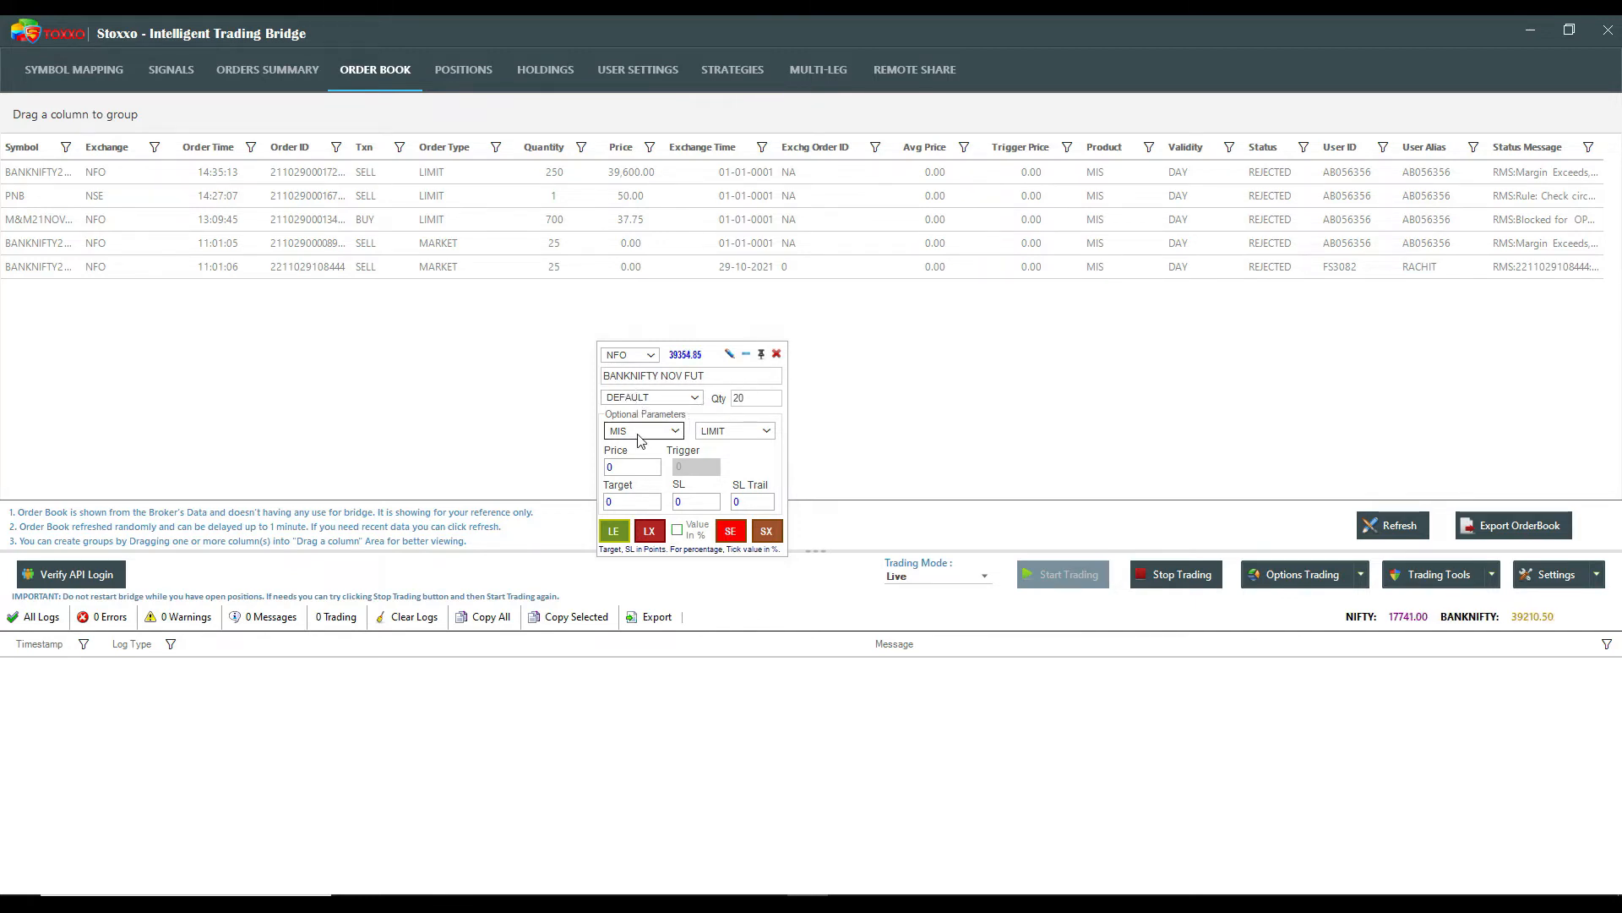
Step: Place a BANKNIFTY sell LIMIT order for 500 quantity at price 39500
left_click(764, 431)
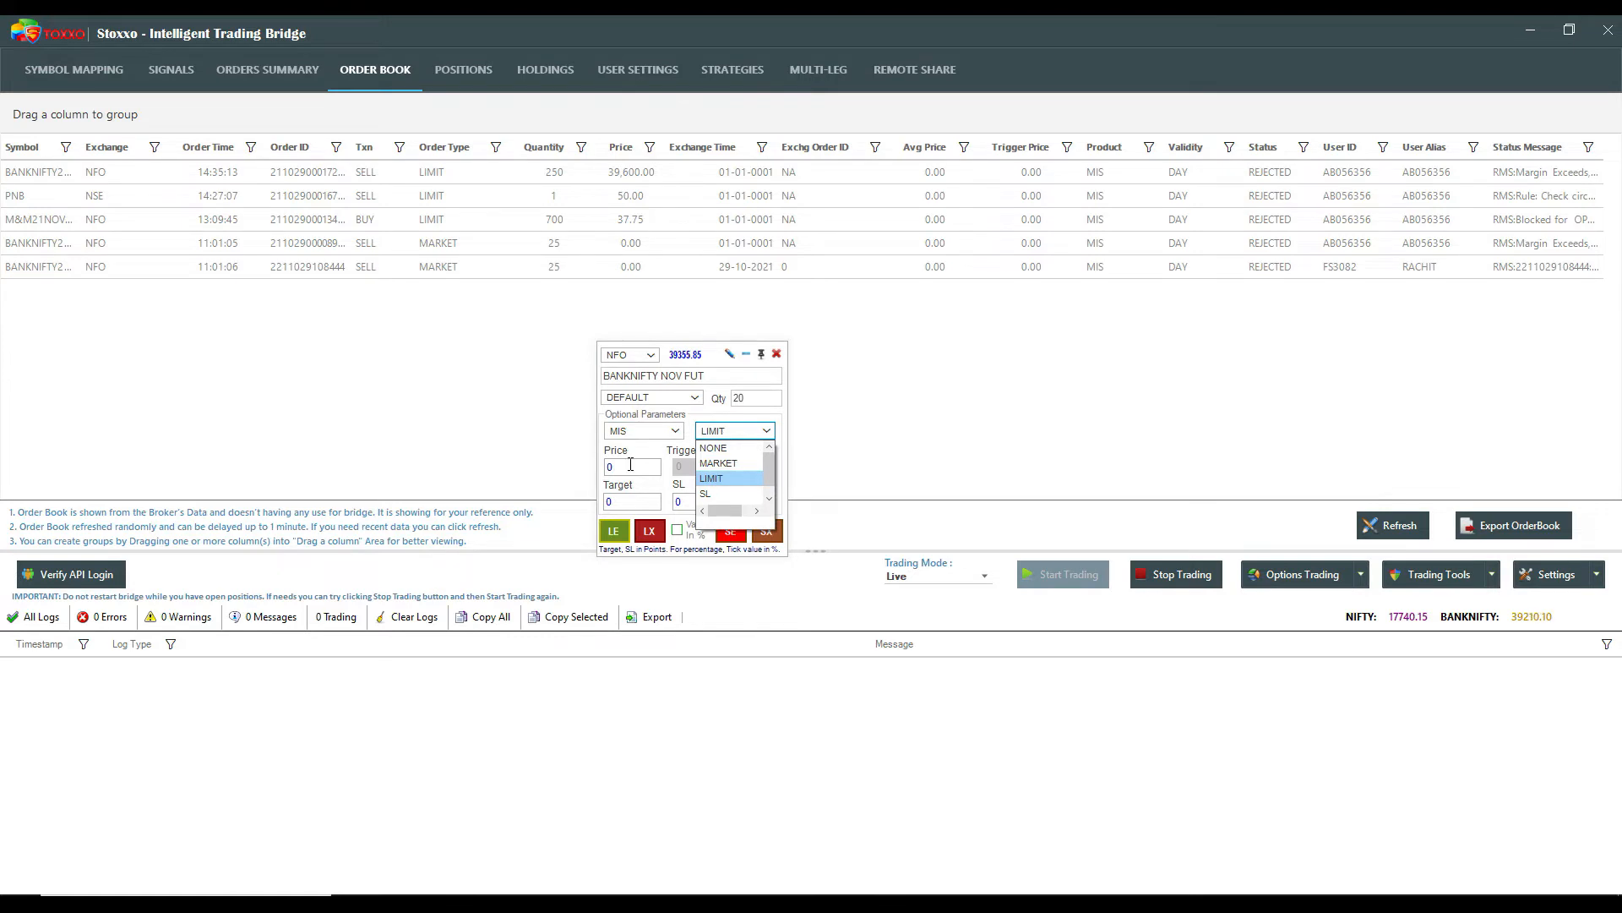
left_click(709, 478)
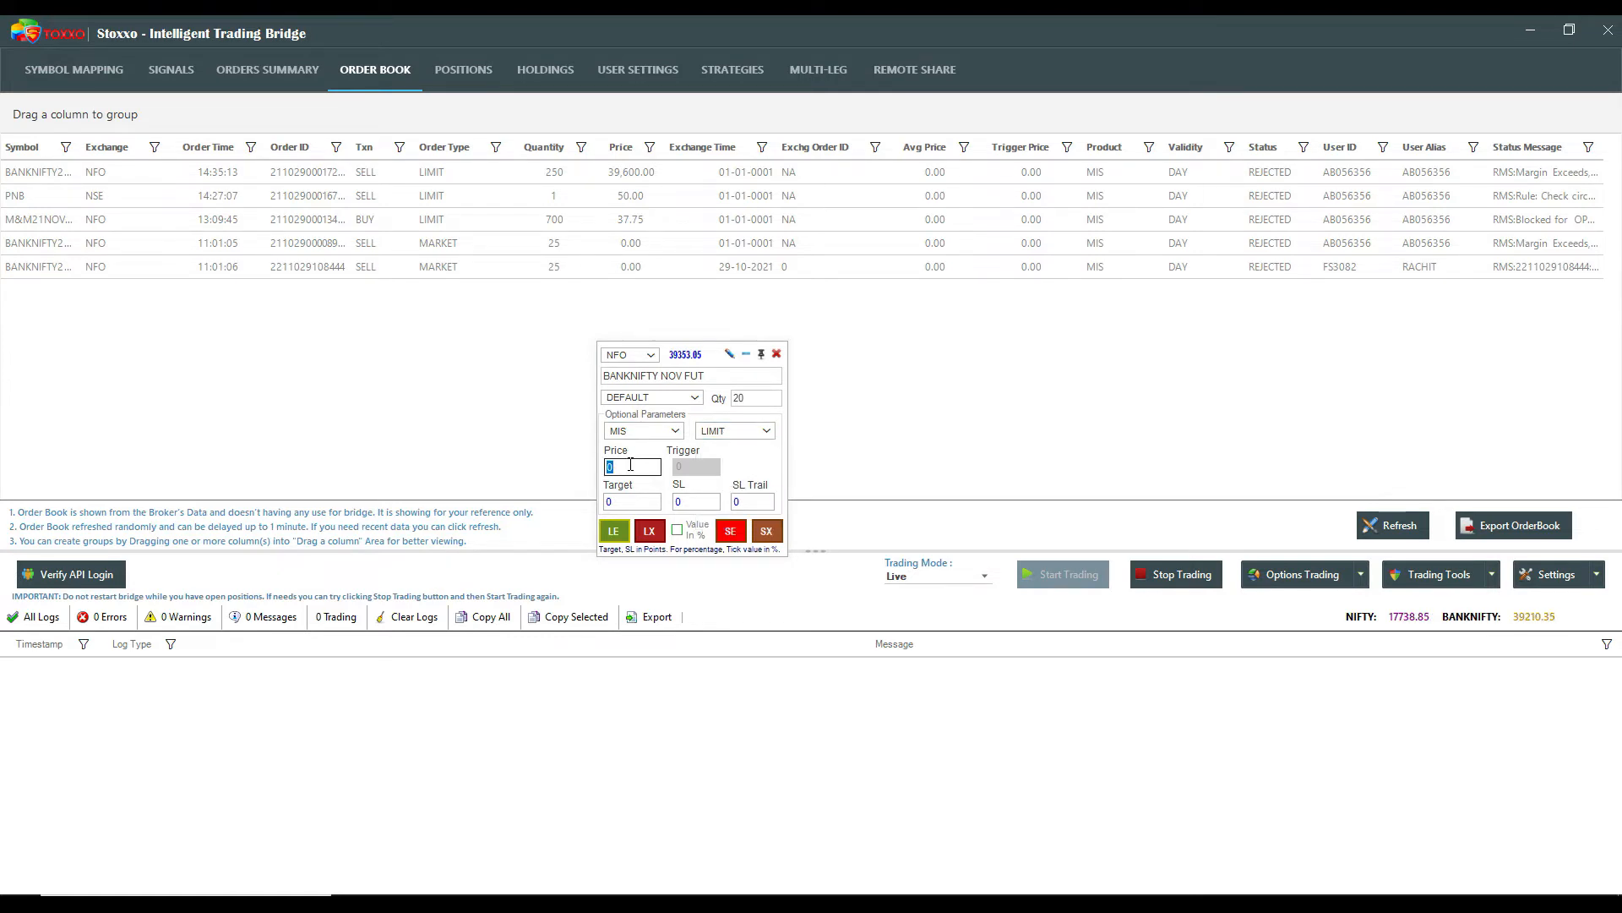
type("39500")
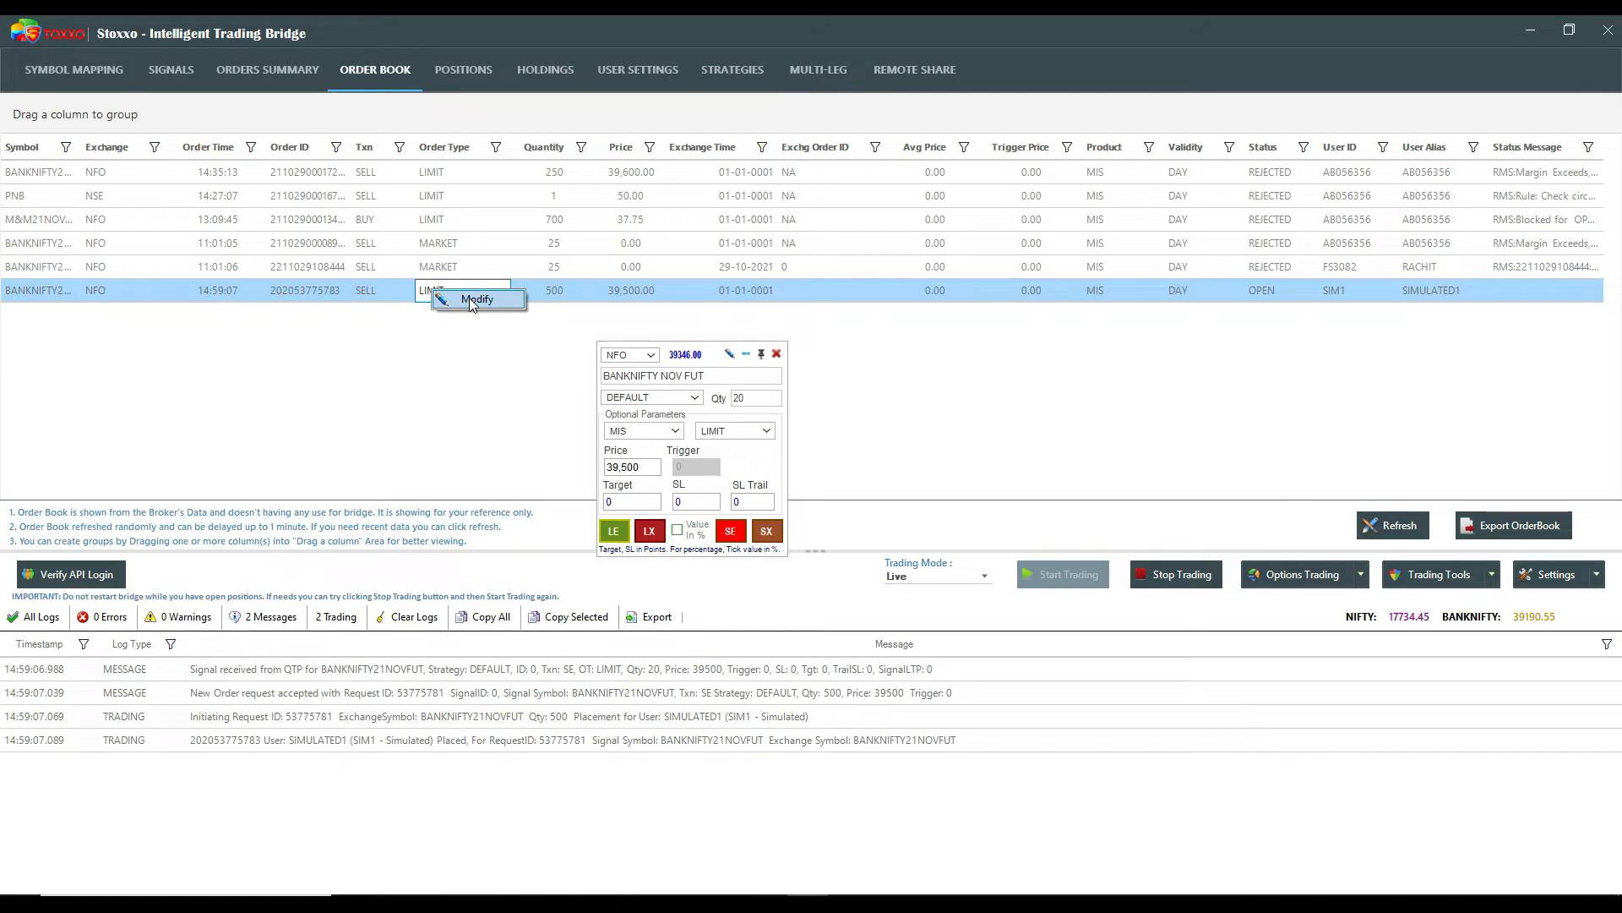
Step: Cancel the open BANKNIFTY order from the Modify window and place a second sell limit at 39,500
left_click(475, 300)
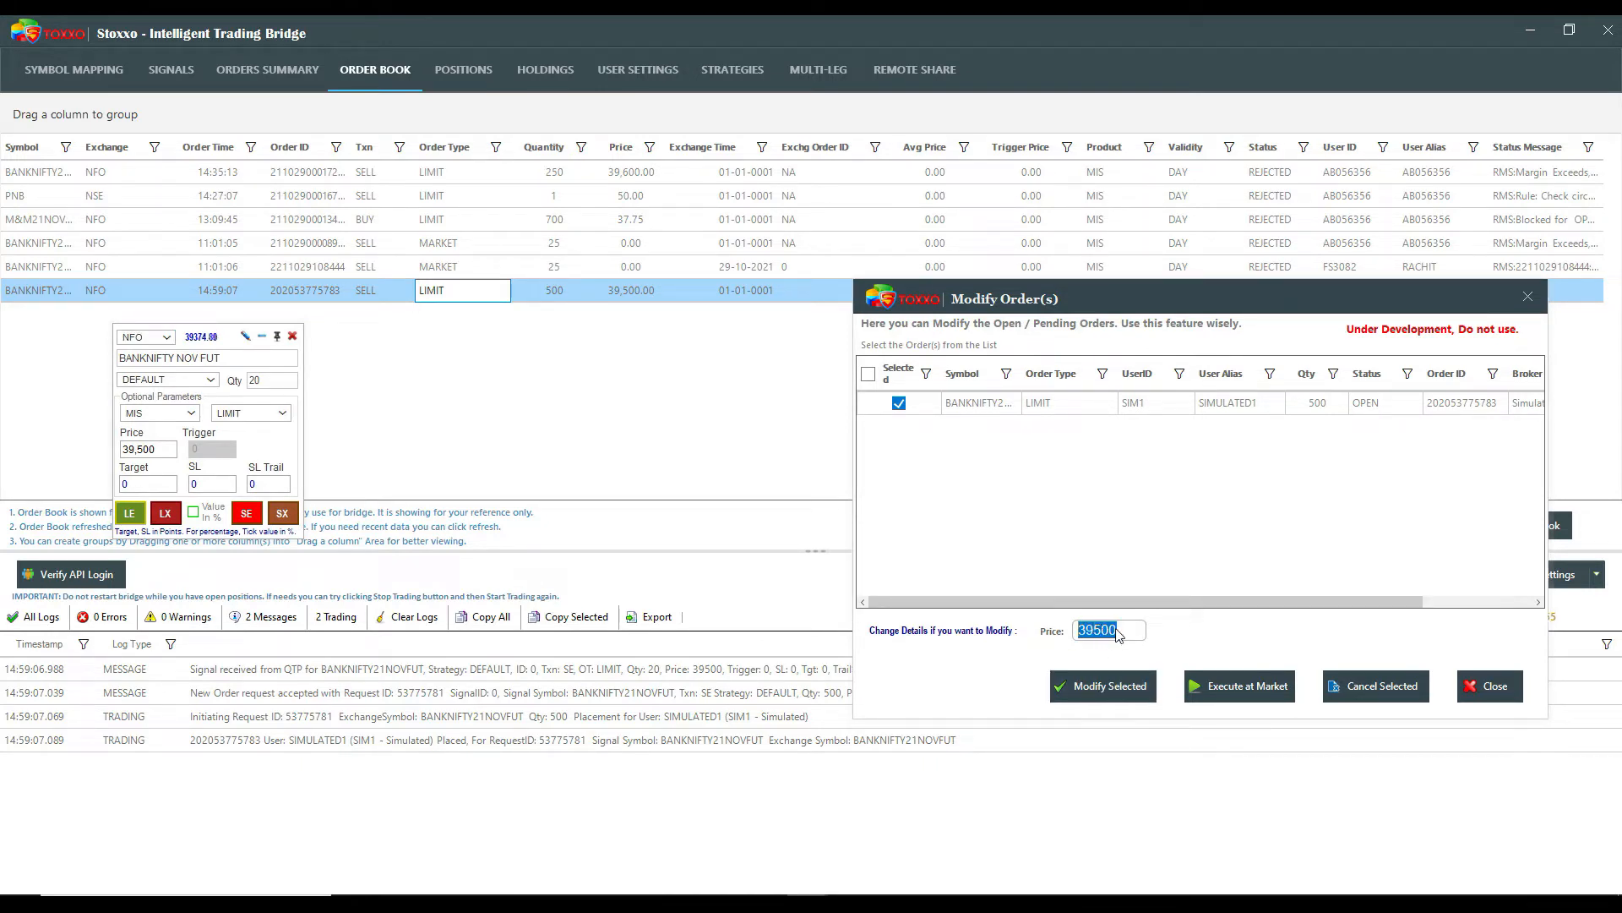
type("39600")
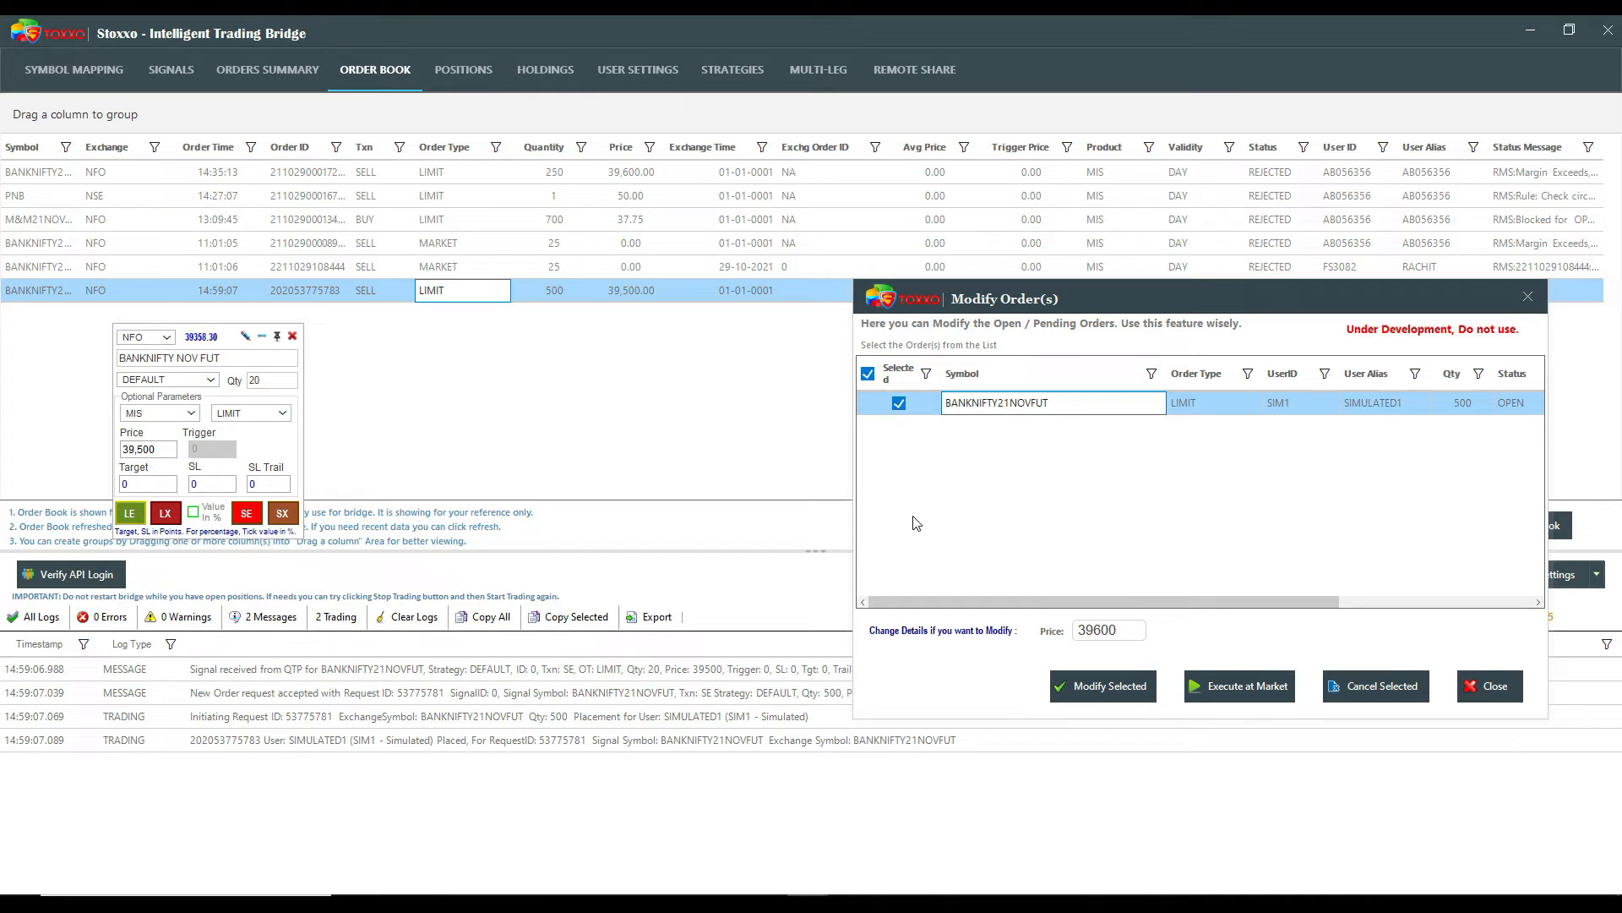
mouse_move(933, 523)
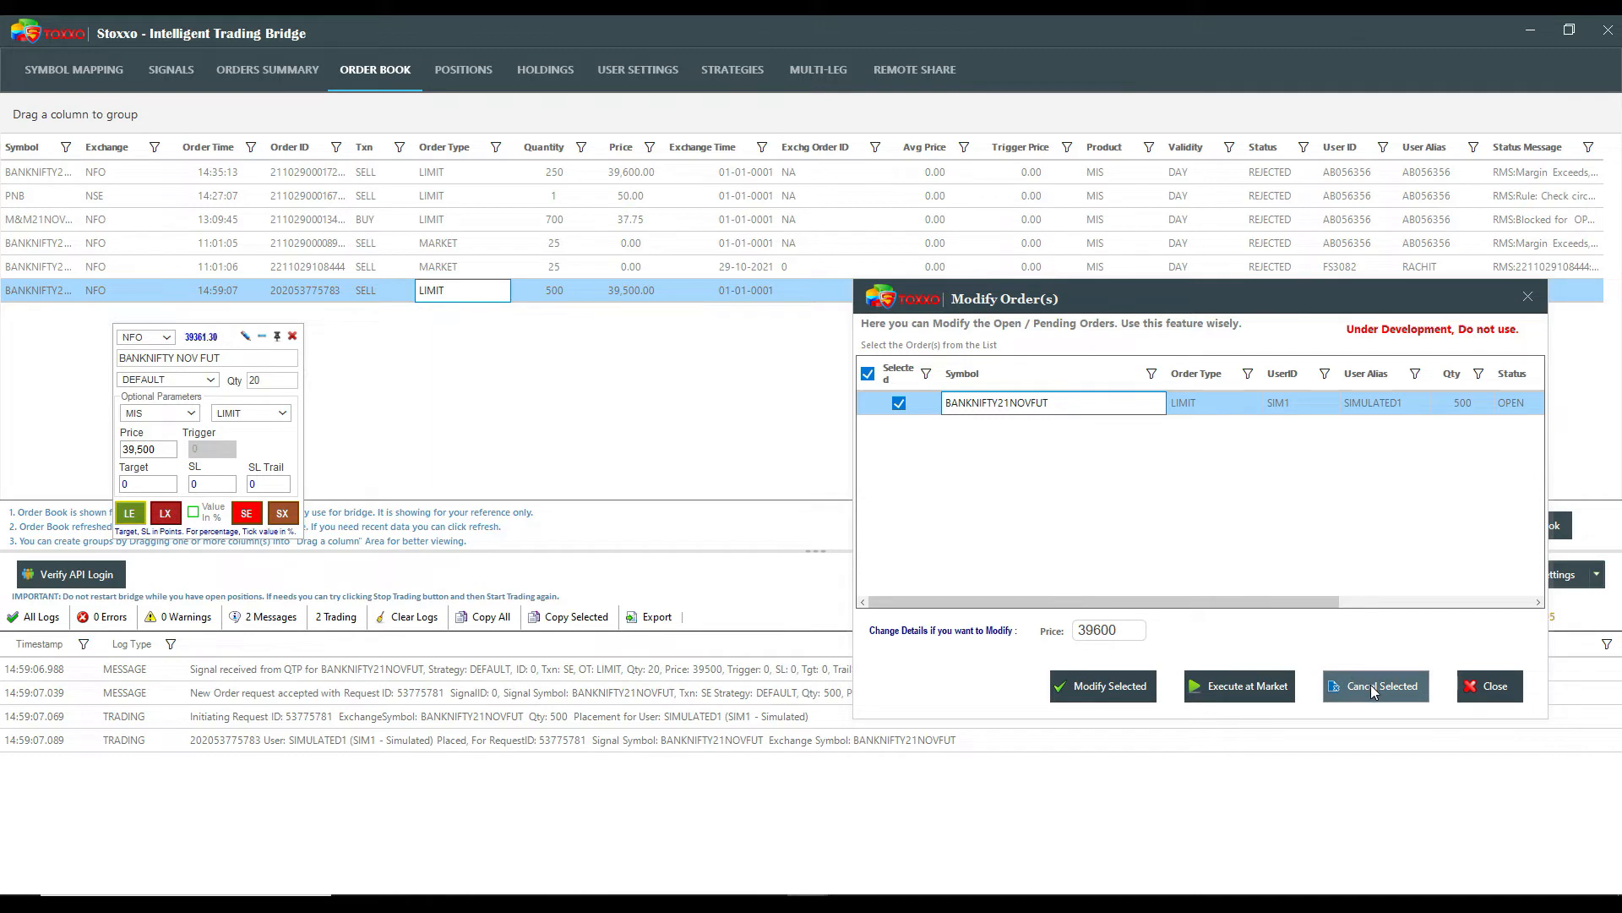
left_click(1375, 685)
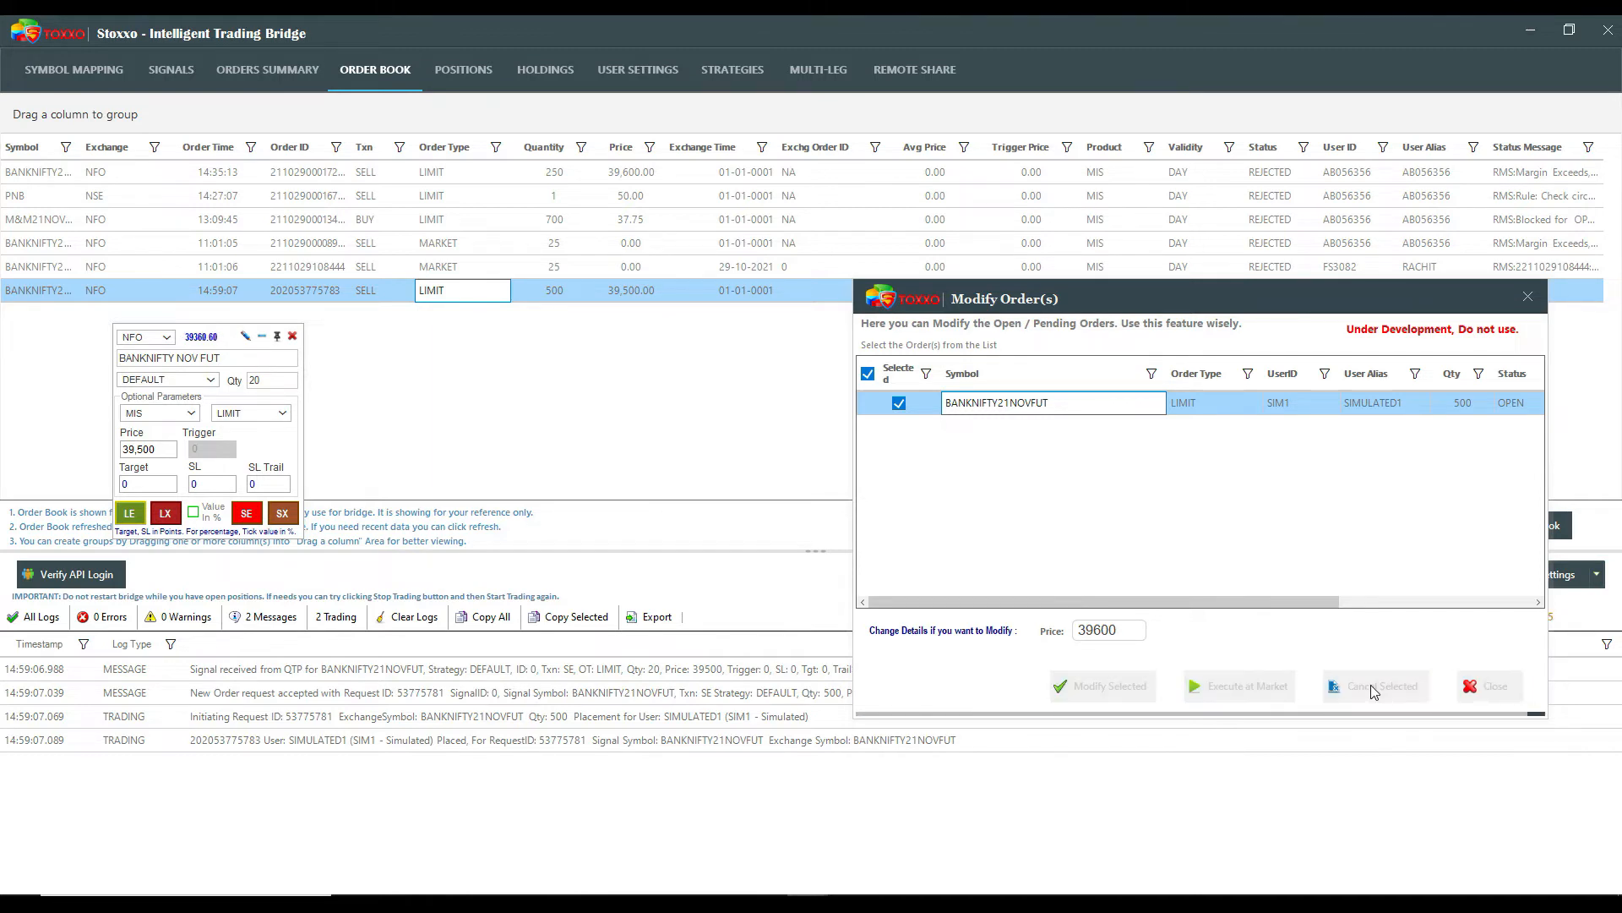
left_click(1375, 685)
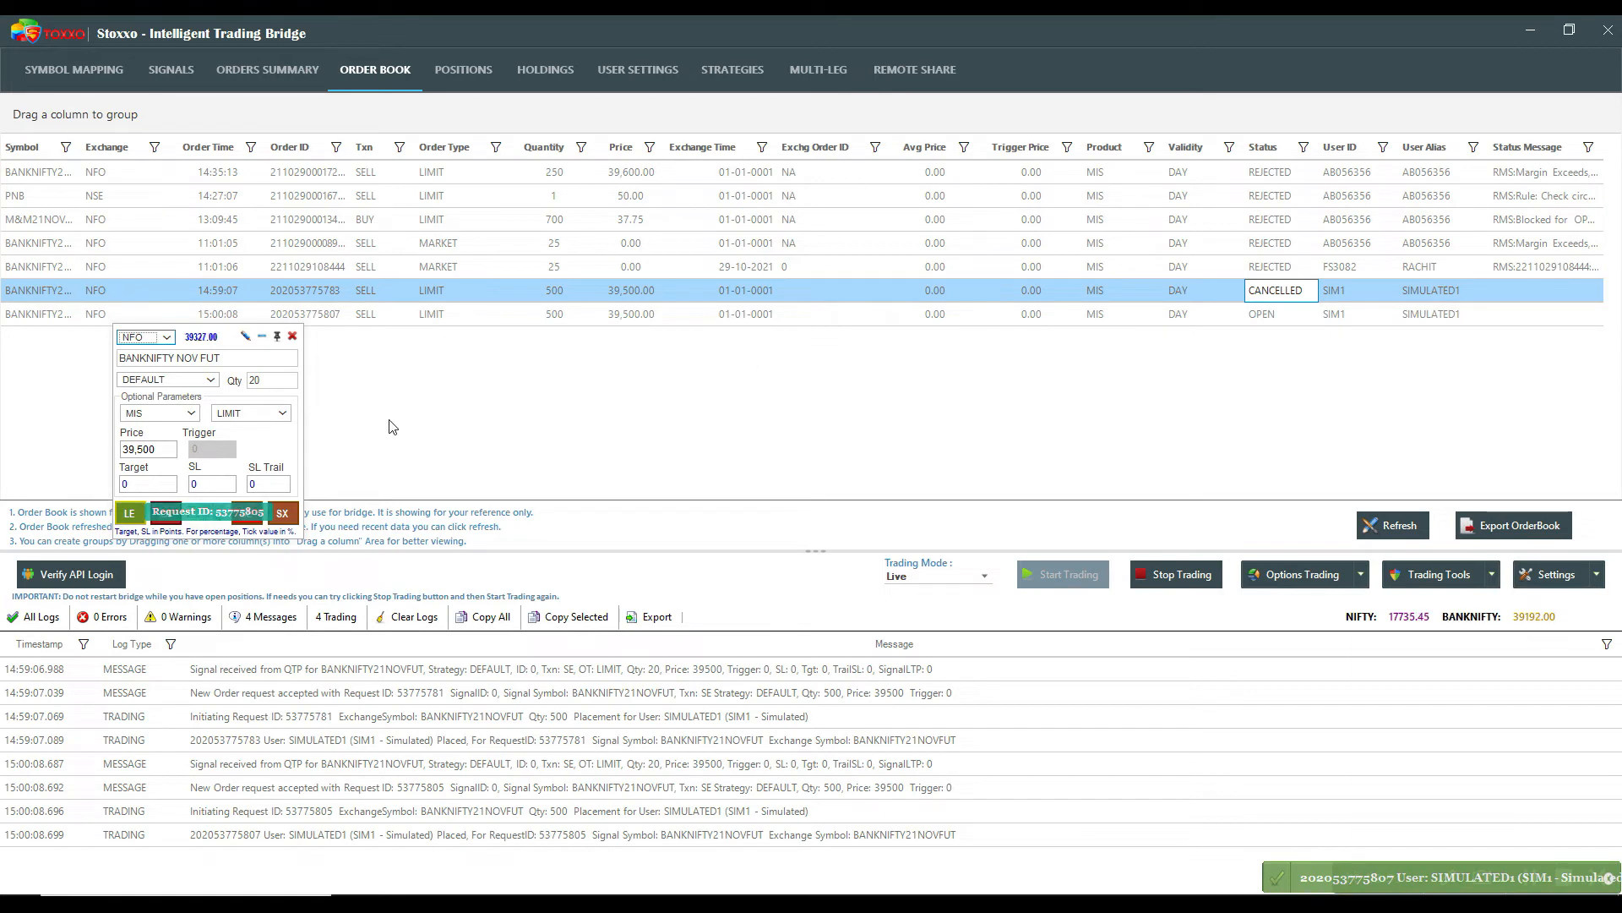
right_click(745, 313)
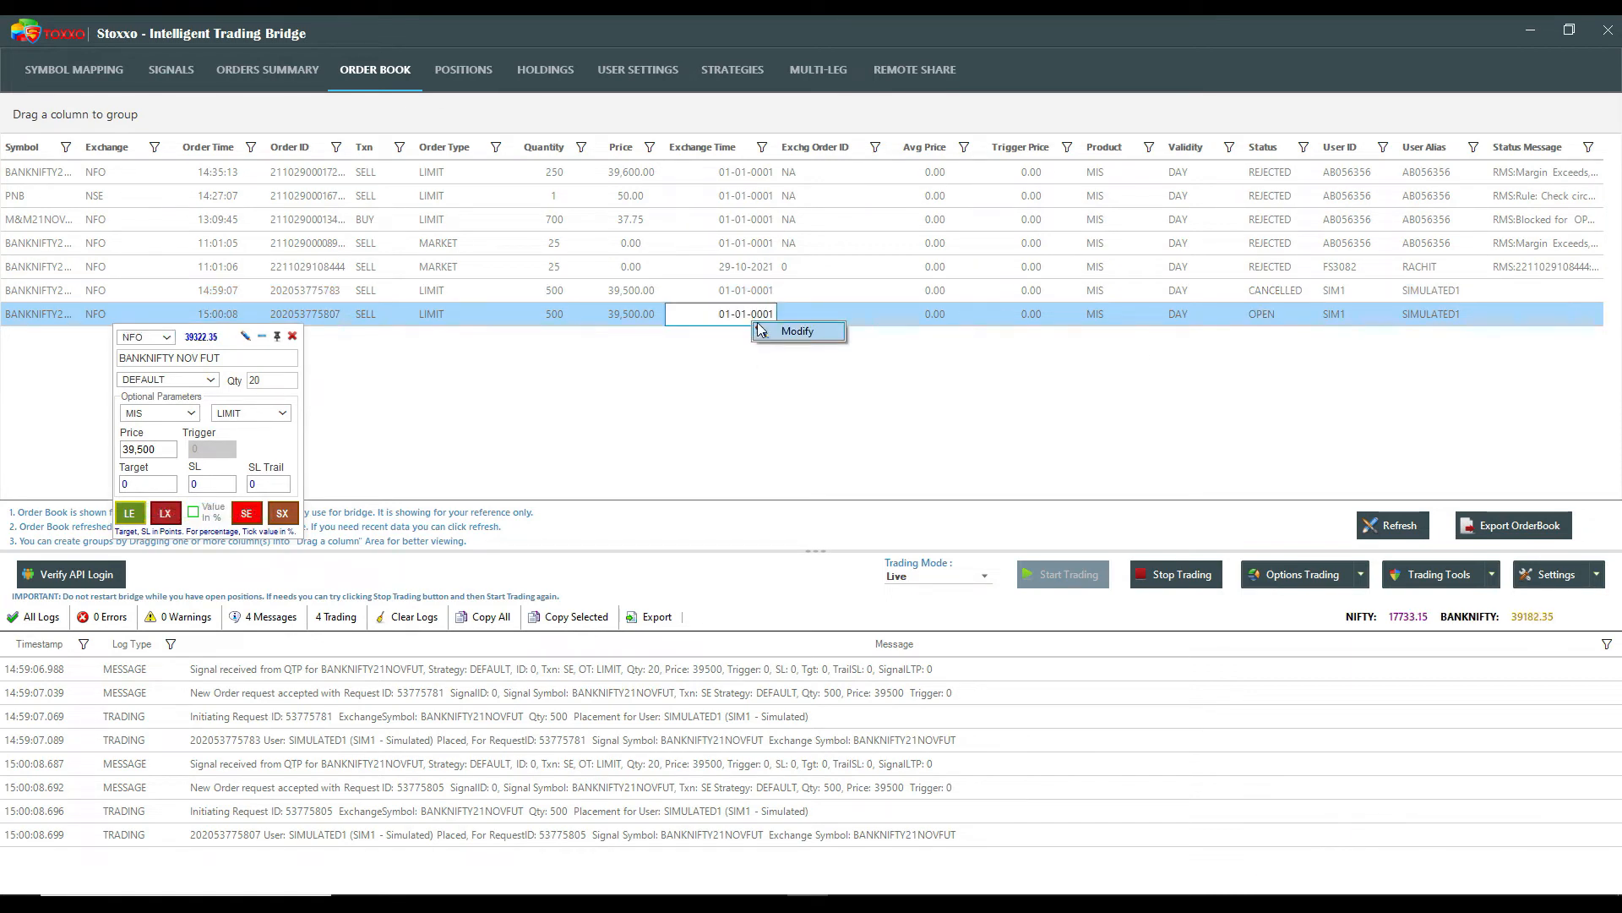
Step: Modify the open BANKNIFTY sell limit order price to 39450 and close the modify window
left_click(798, 332)
type("39450")
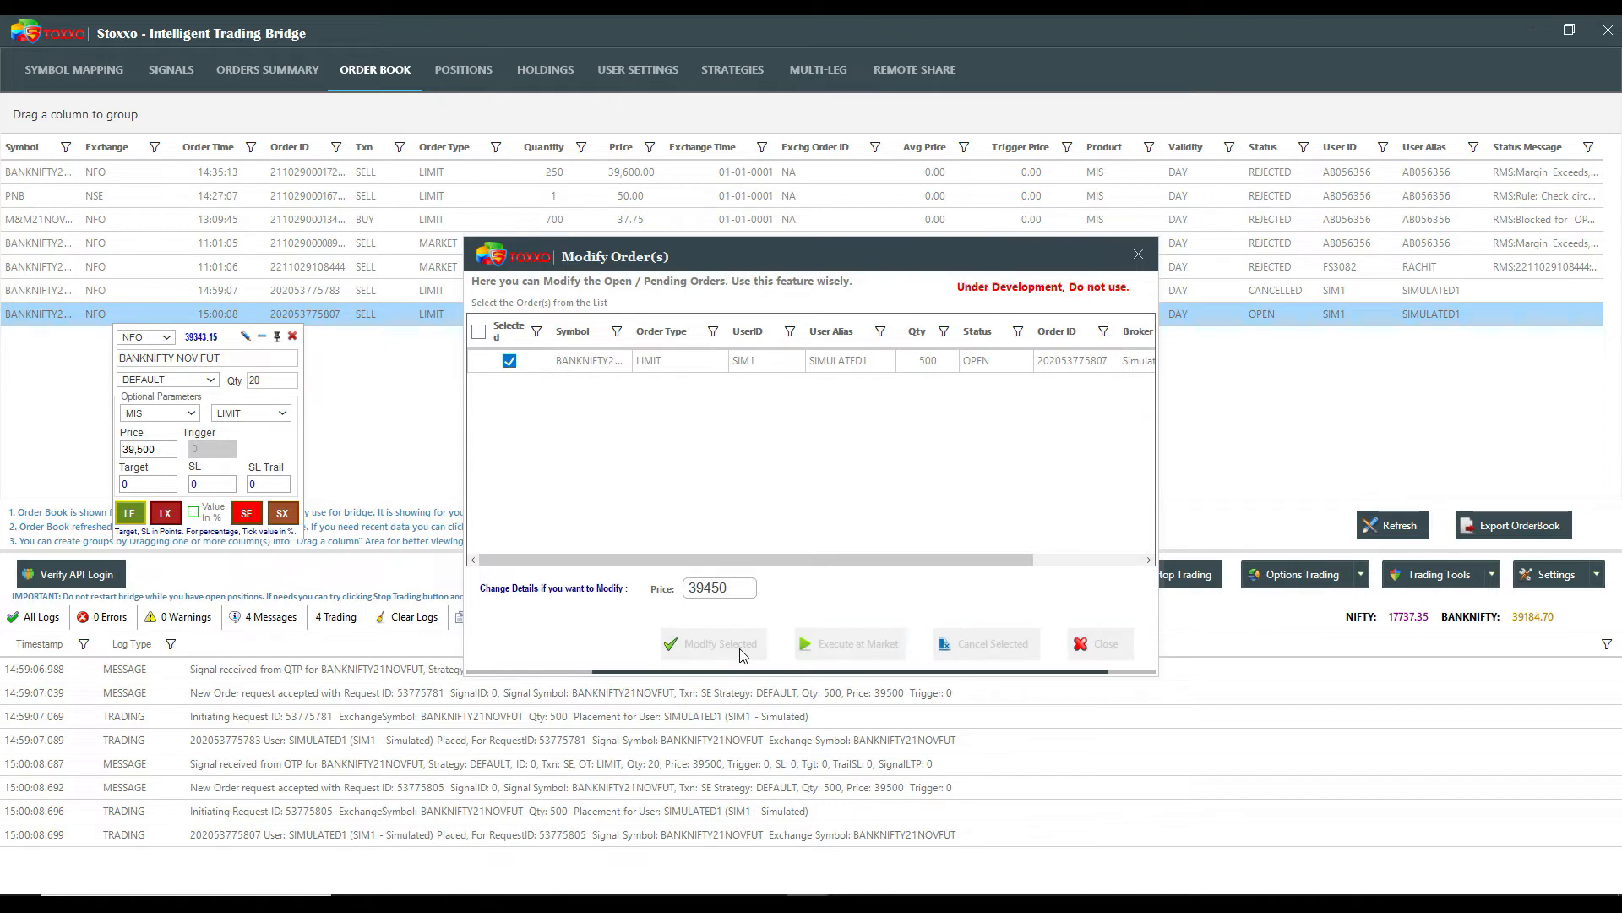
left_click(719, 643)
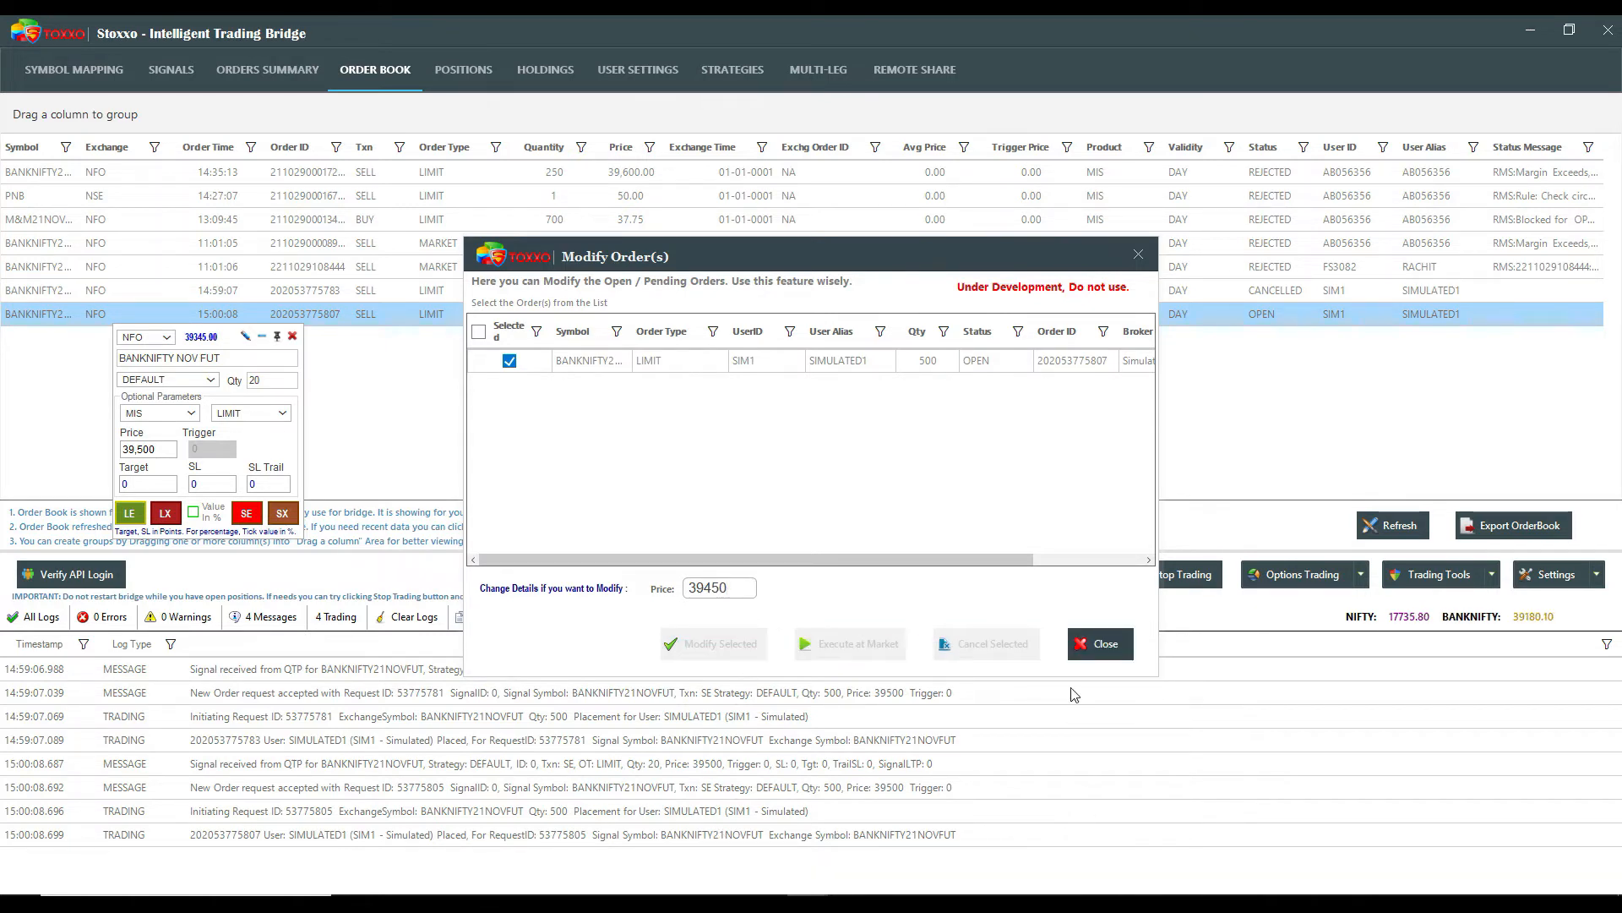
left_click(1100, 643)
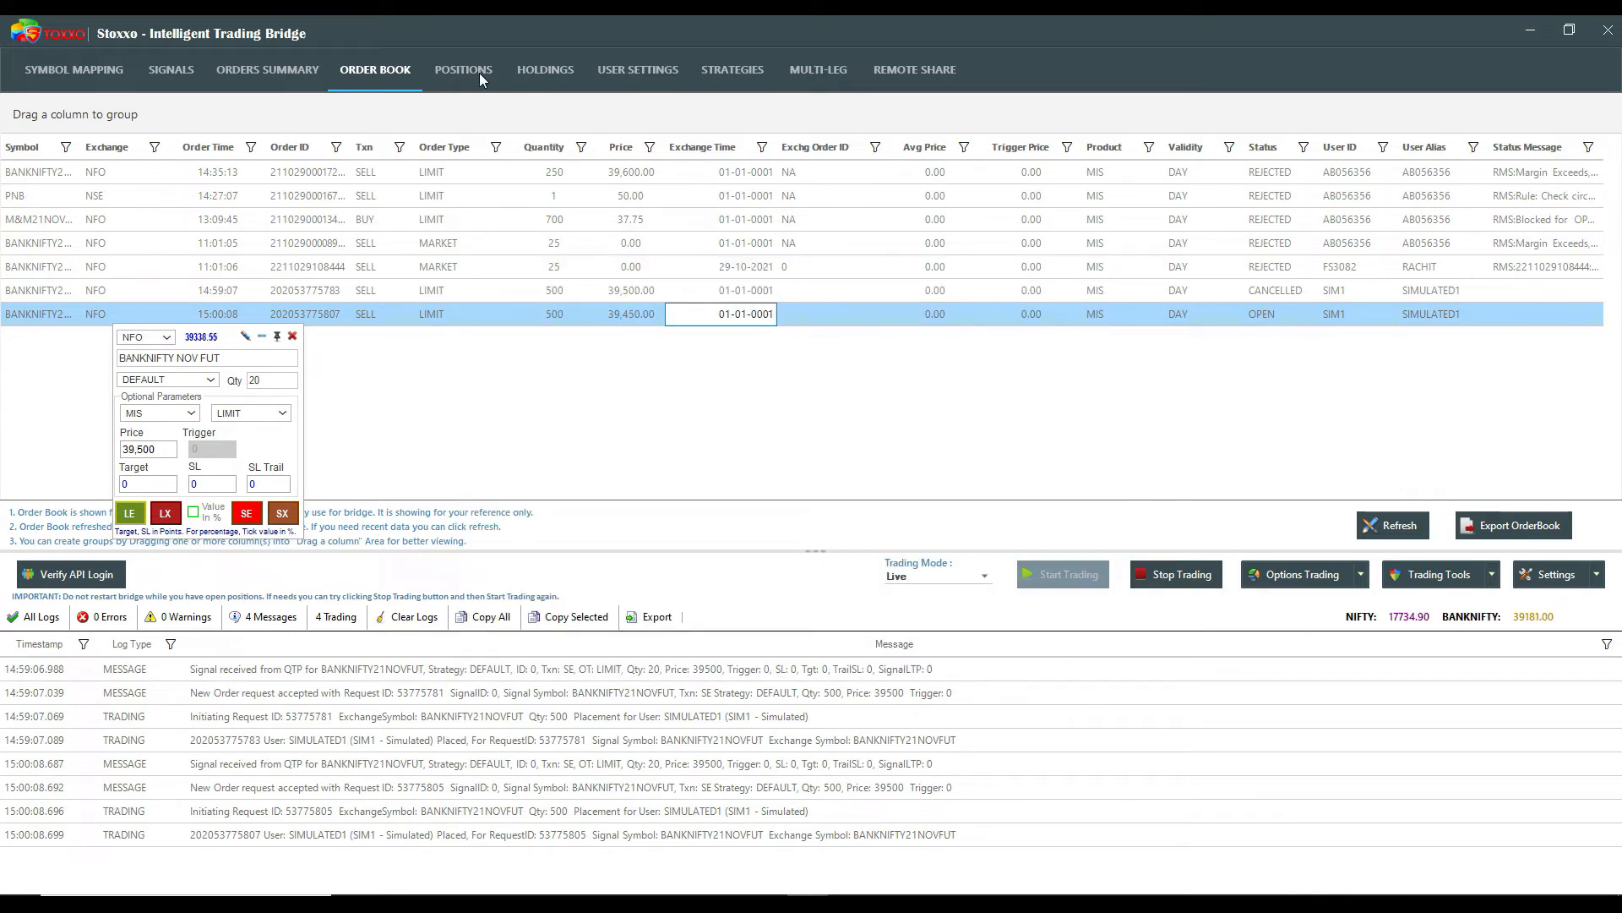
left_click(463, 70)
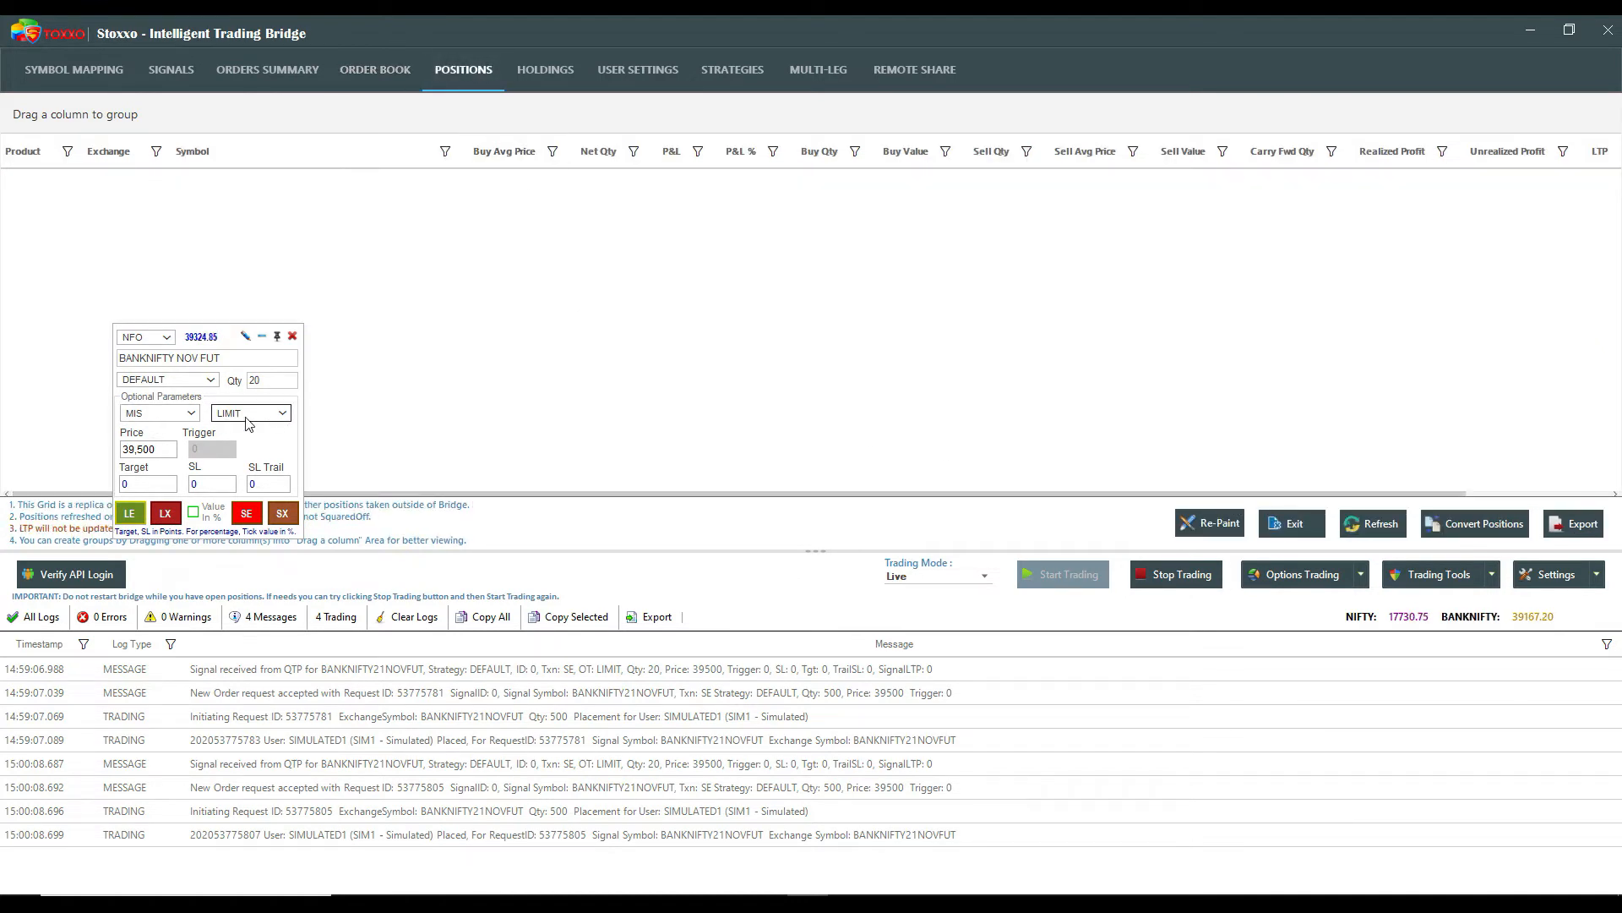
Step: Send a MARKET sell for BANKNIFTY, creating a -500 BANKNIFTY21NOVFUT short position
left_click(250, 412)
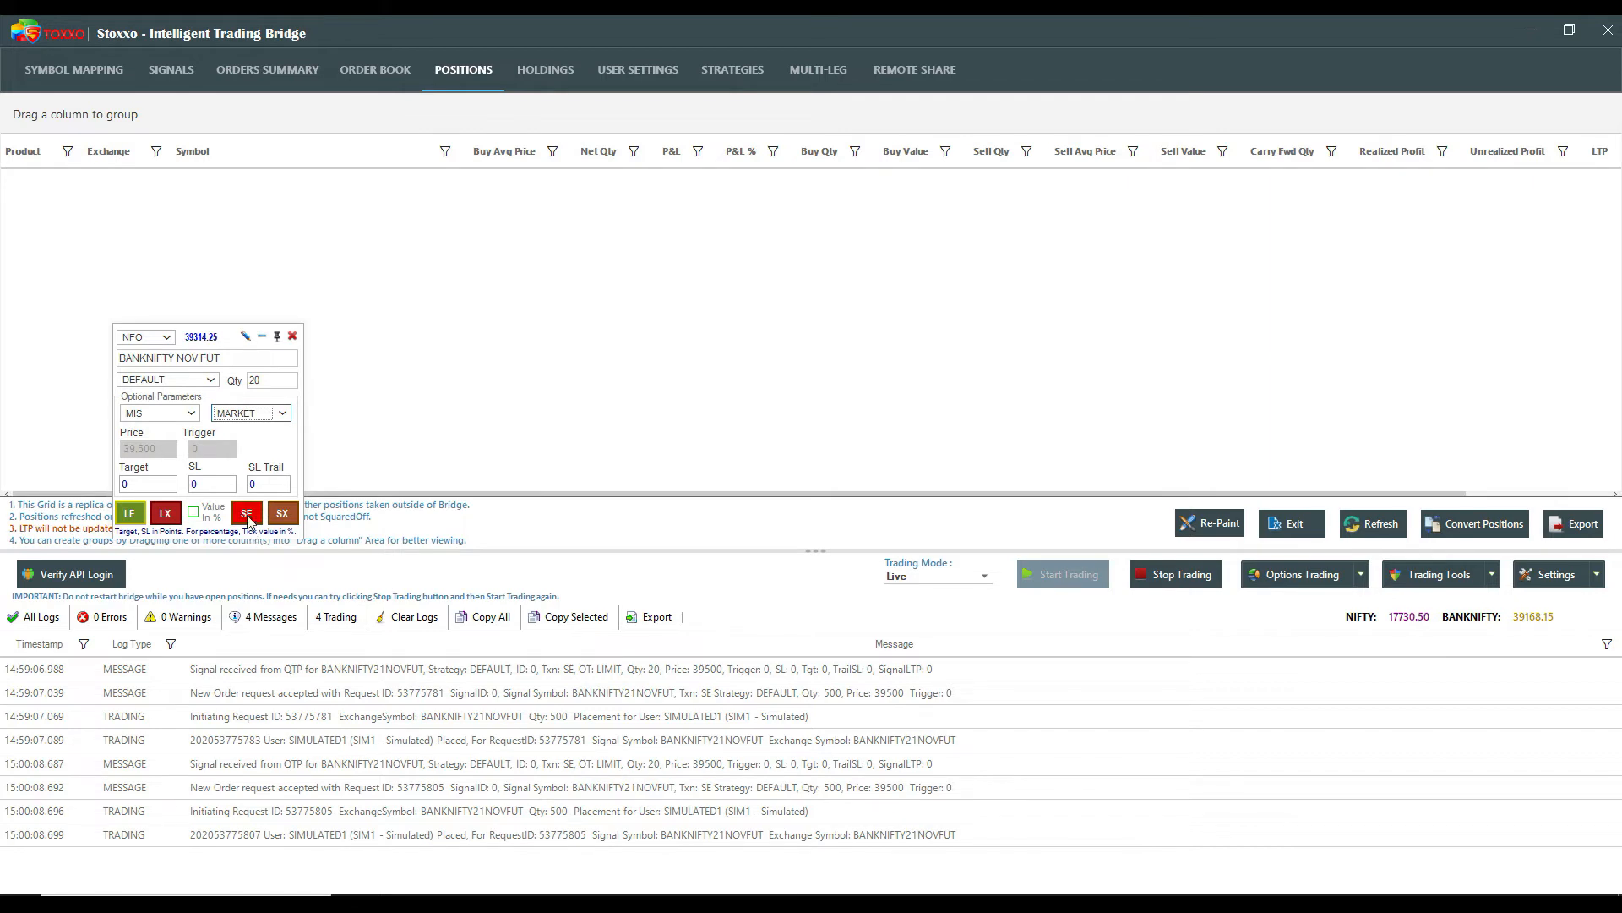
left_click(249, 513)
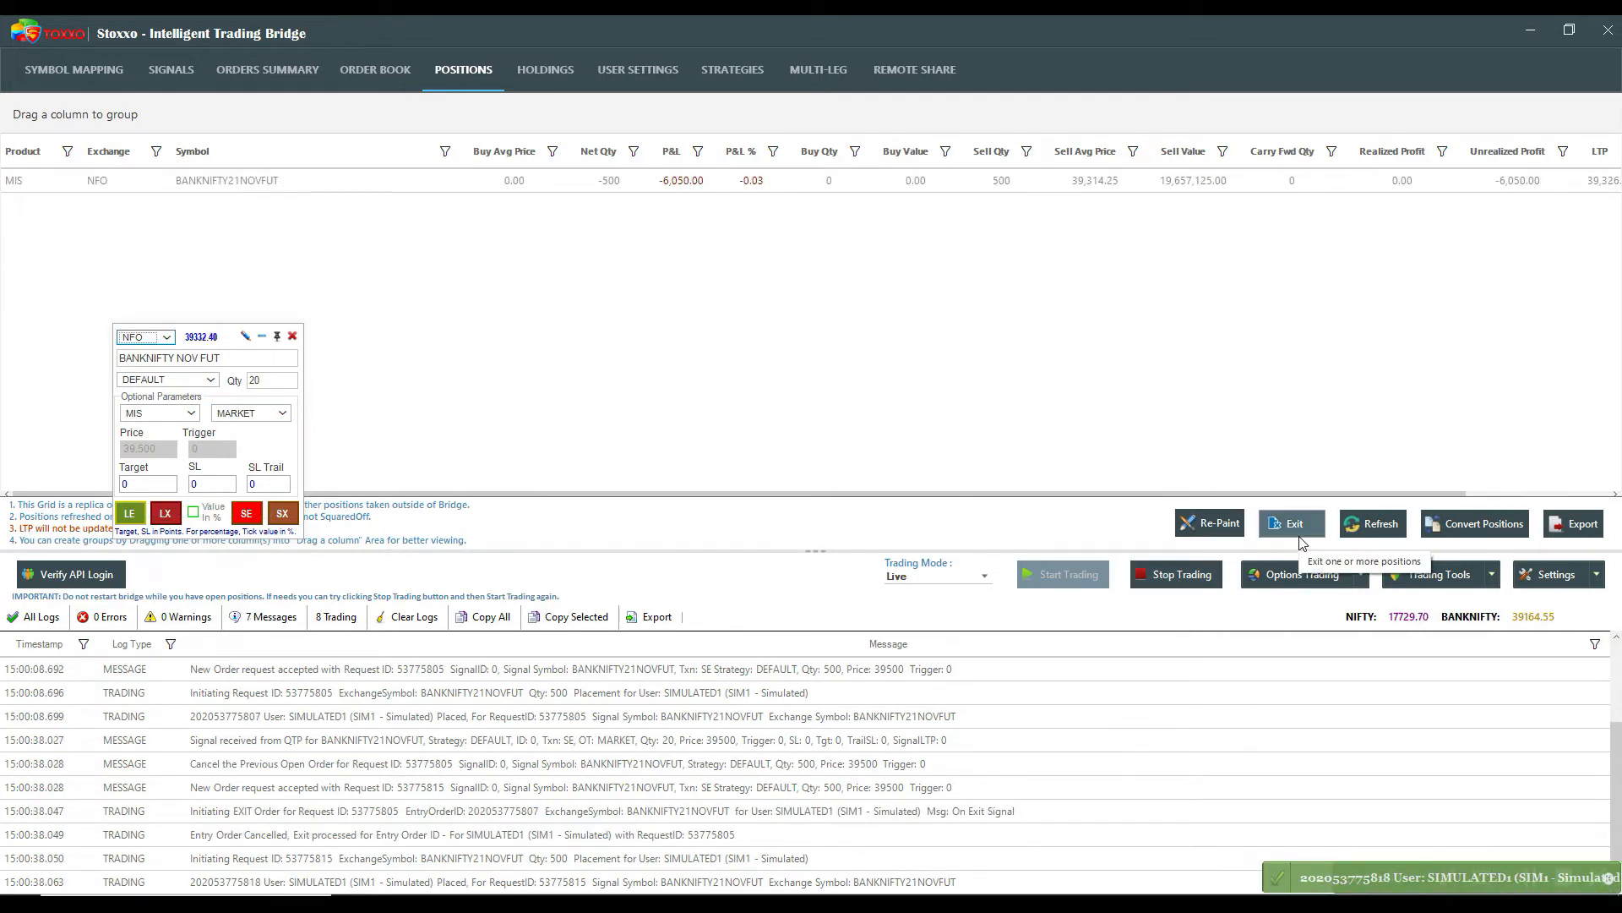
left_click(1291, 524)
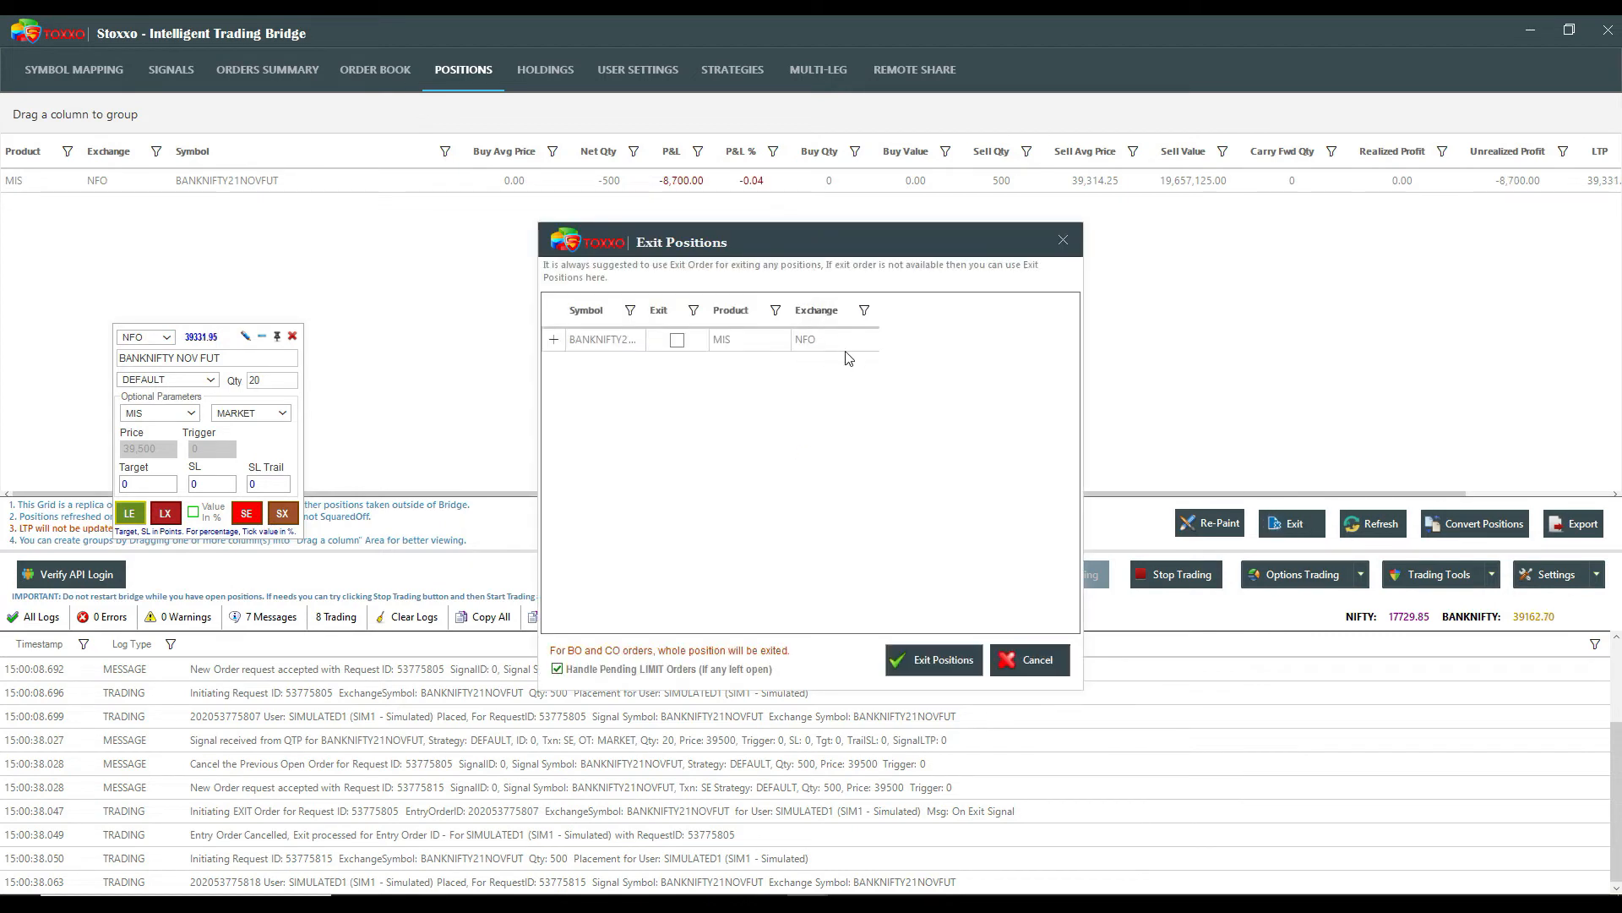
Step: Expand and collapse the BANKNIFTY row, then close and reopen the Exit Positions window
left_click(554, 339)
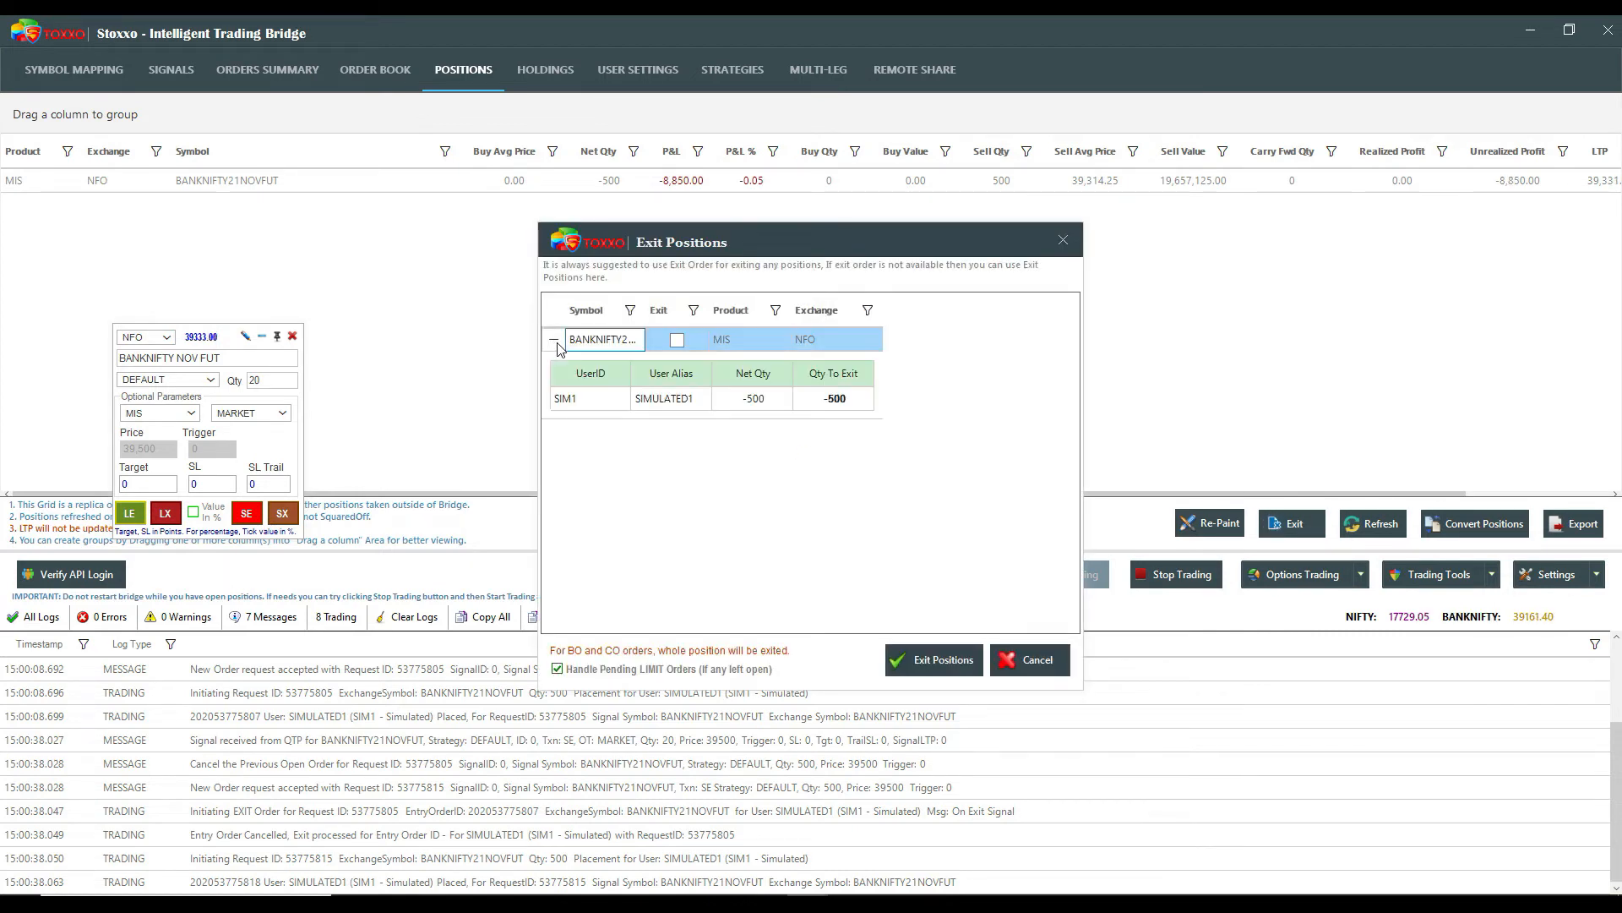
left_click(554, 339)
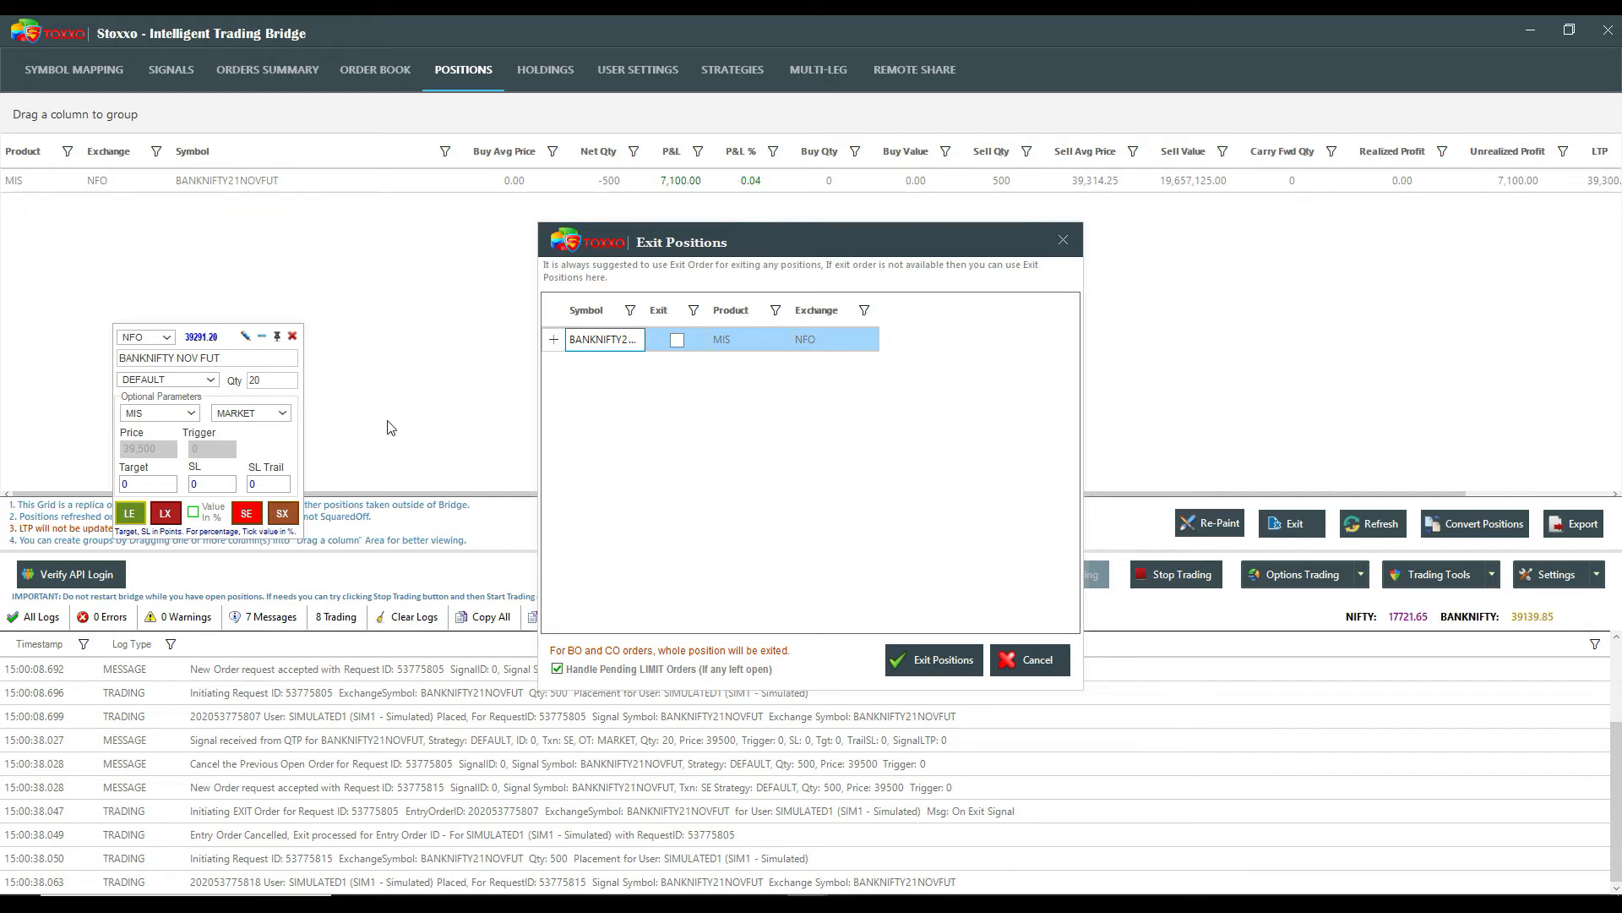
mouse_move(363, 447)
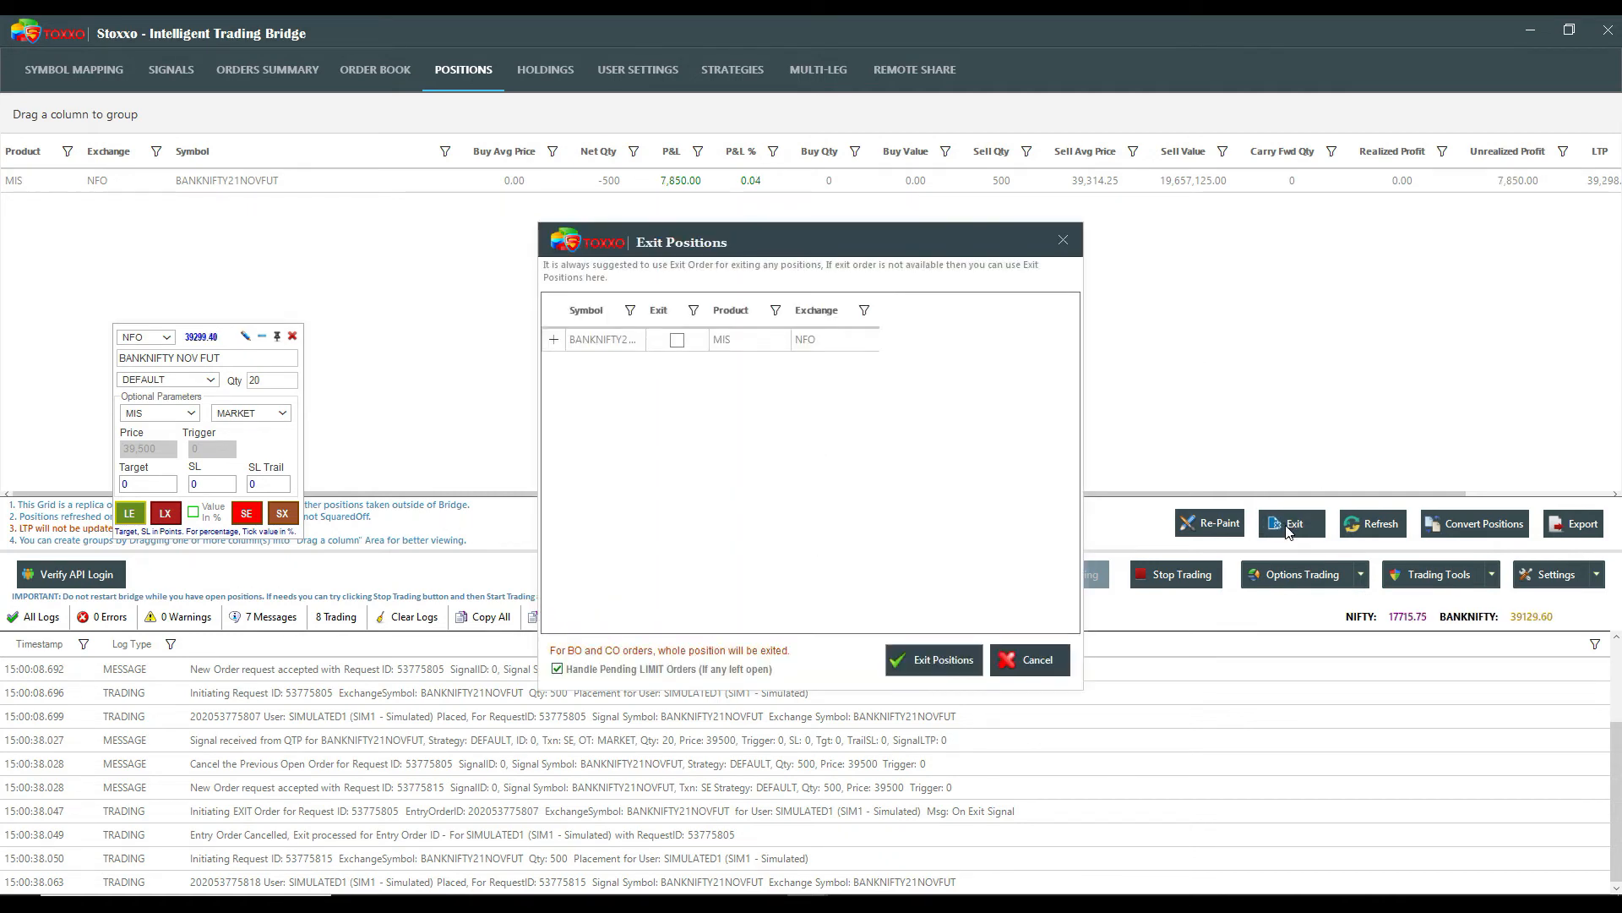
left_click(677, 339)
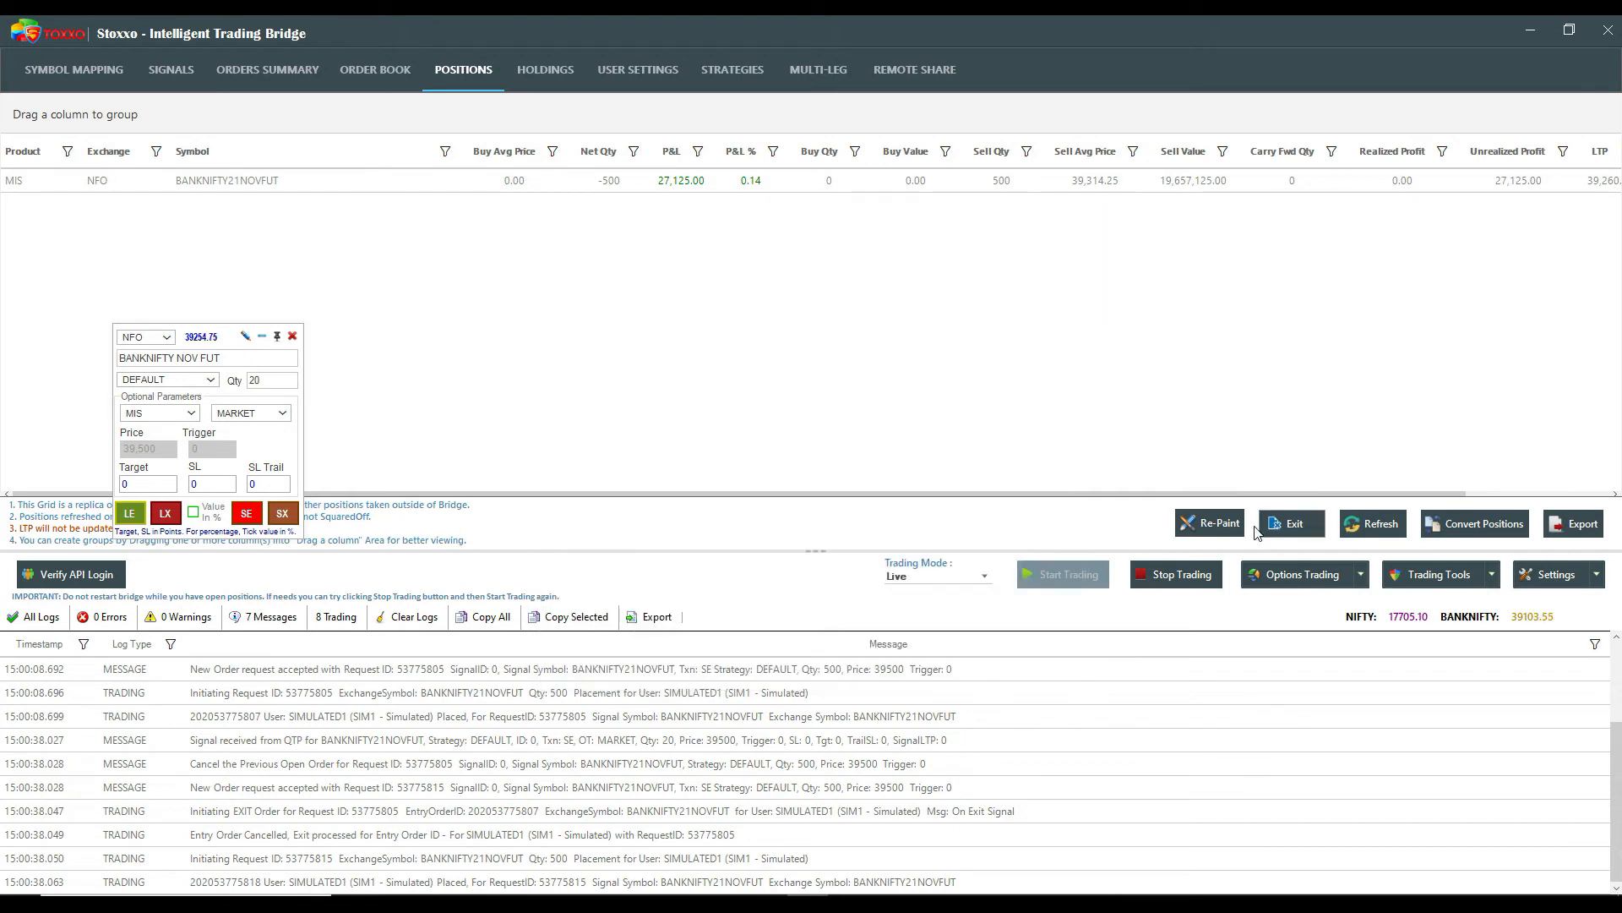
left_click(1291, 523)
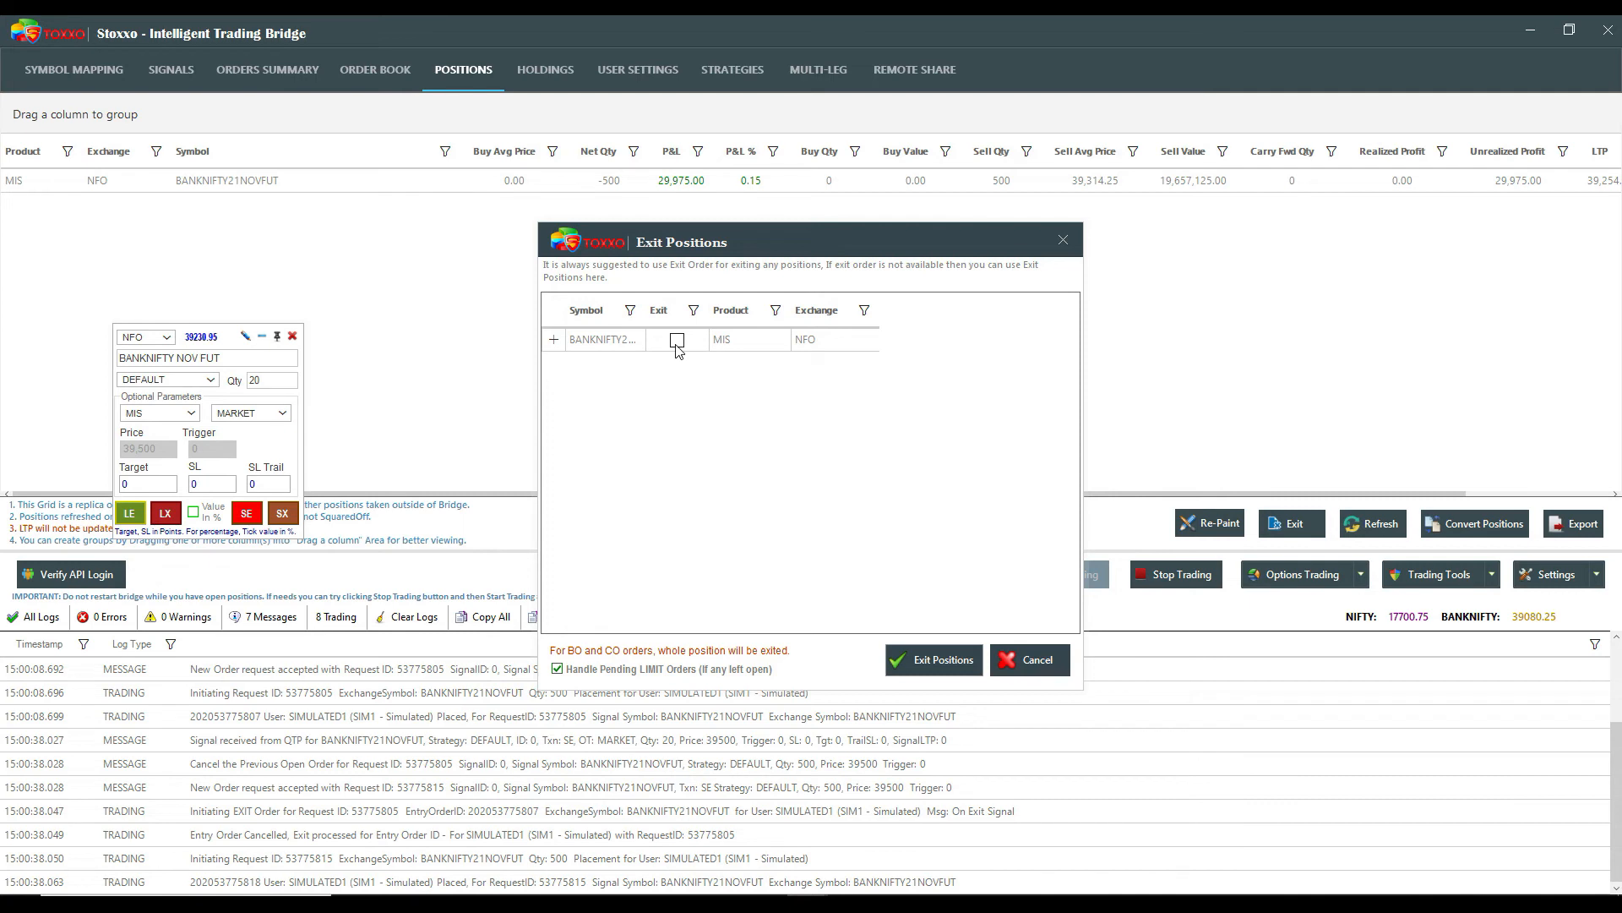
Step: Exit the ticked BANKNIFTY short position, bringing net quantity to 0 with 36,225 realized profit
left_click(676, 339)
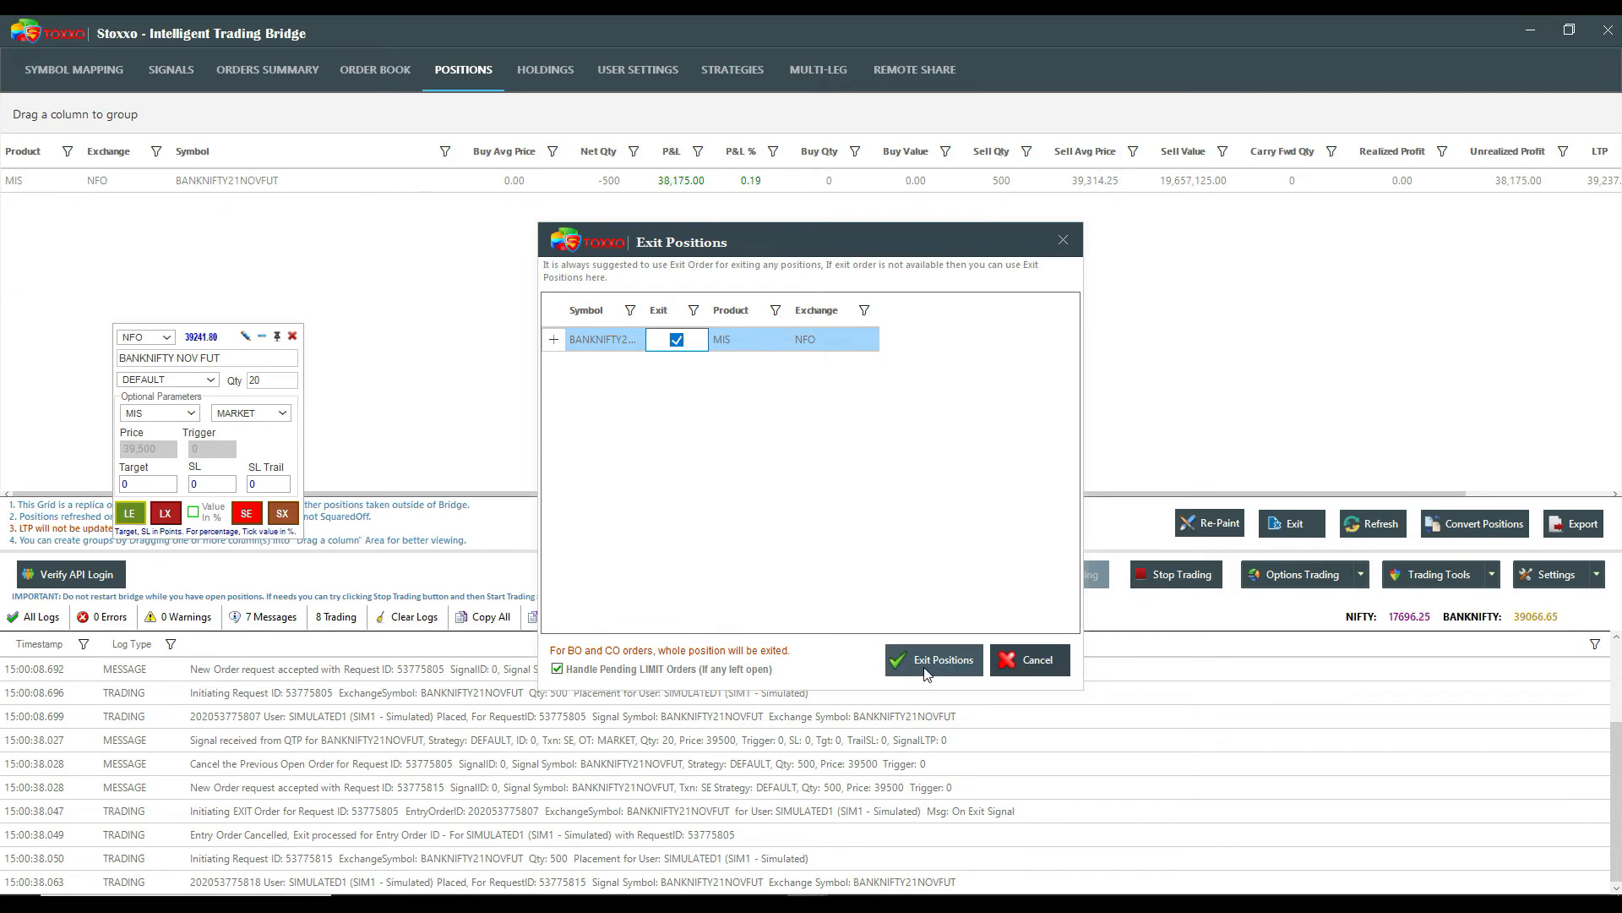
left_click(934, 659)
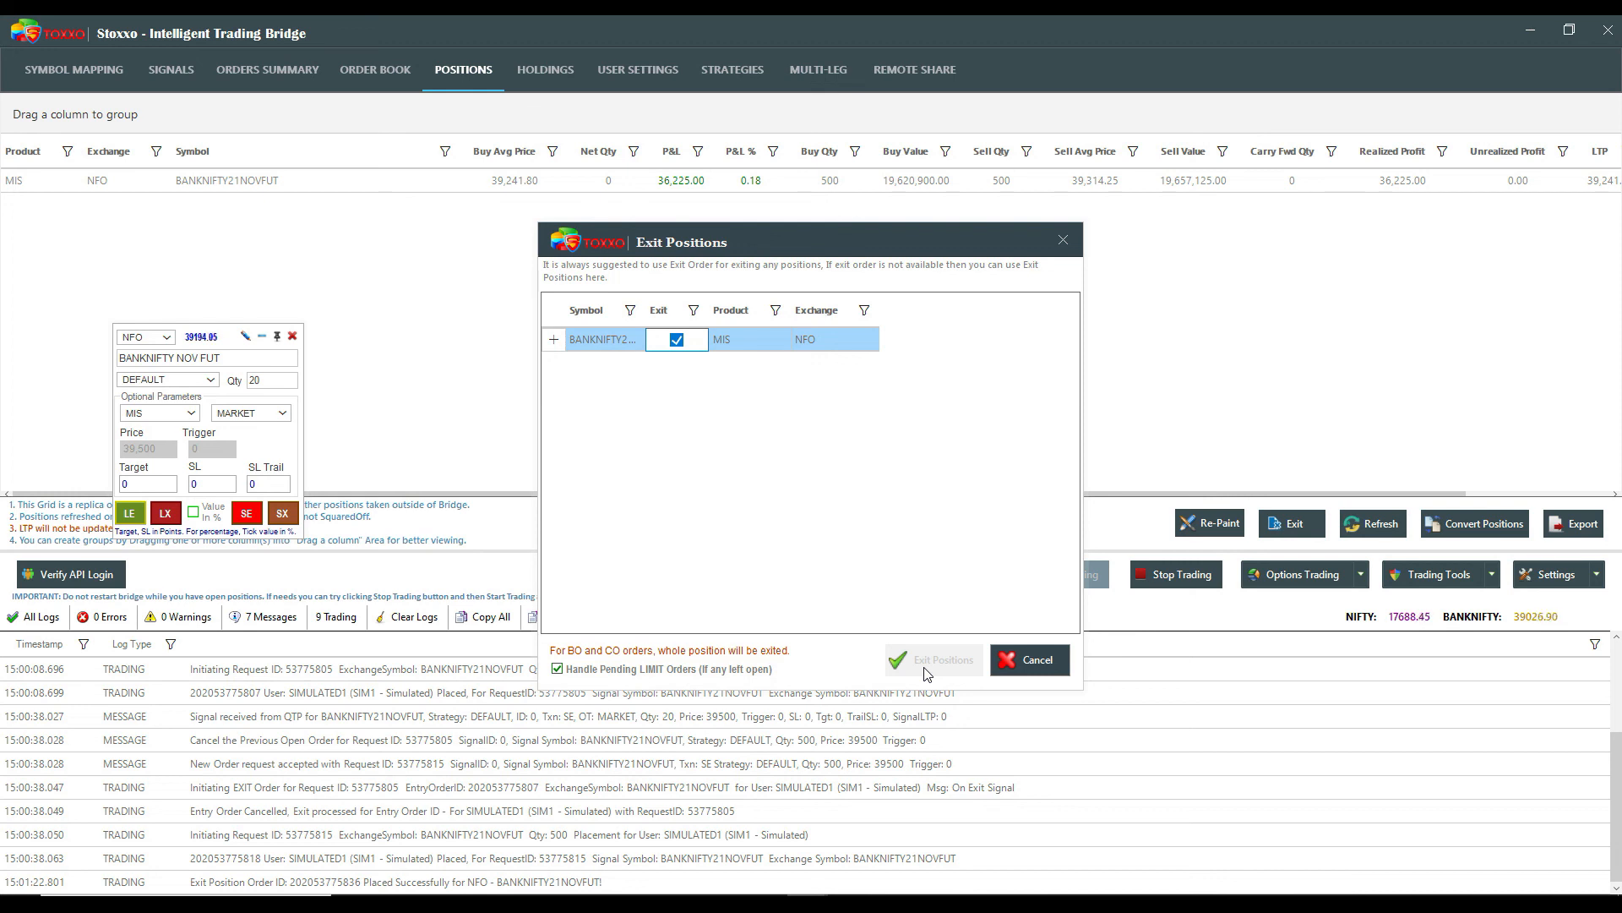
mouse_move(1010, 774)
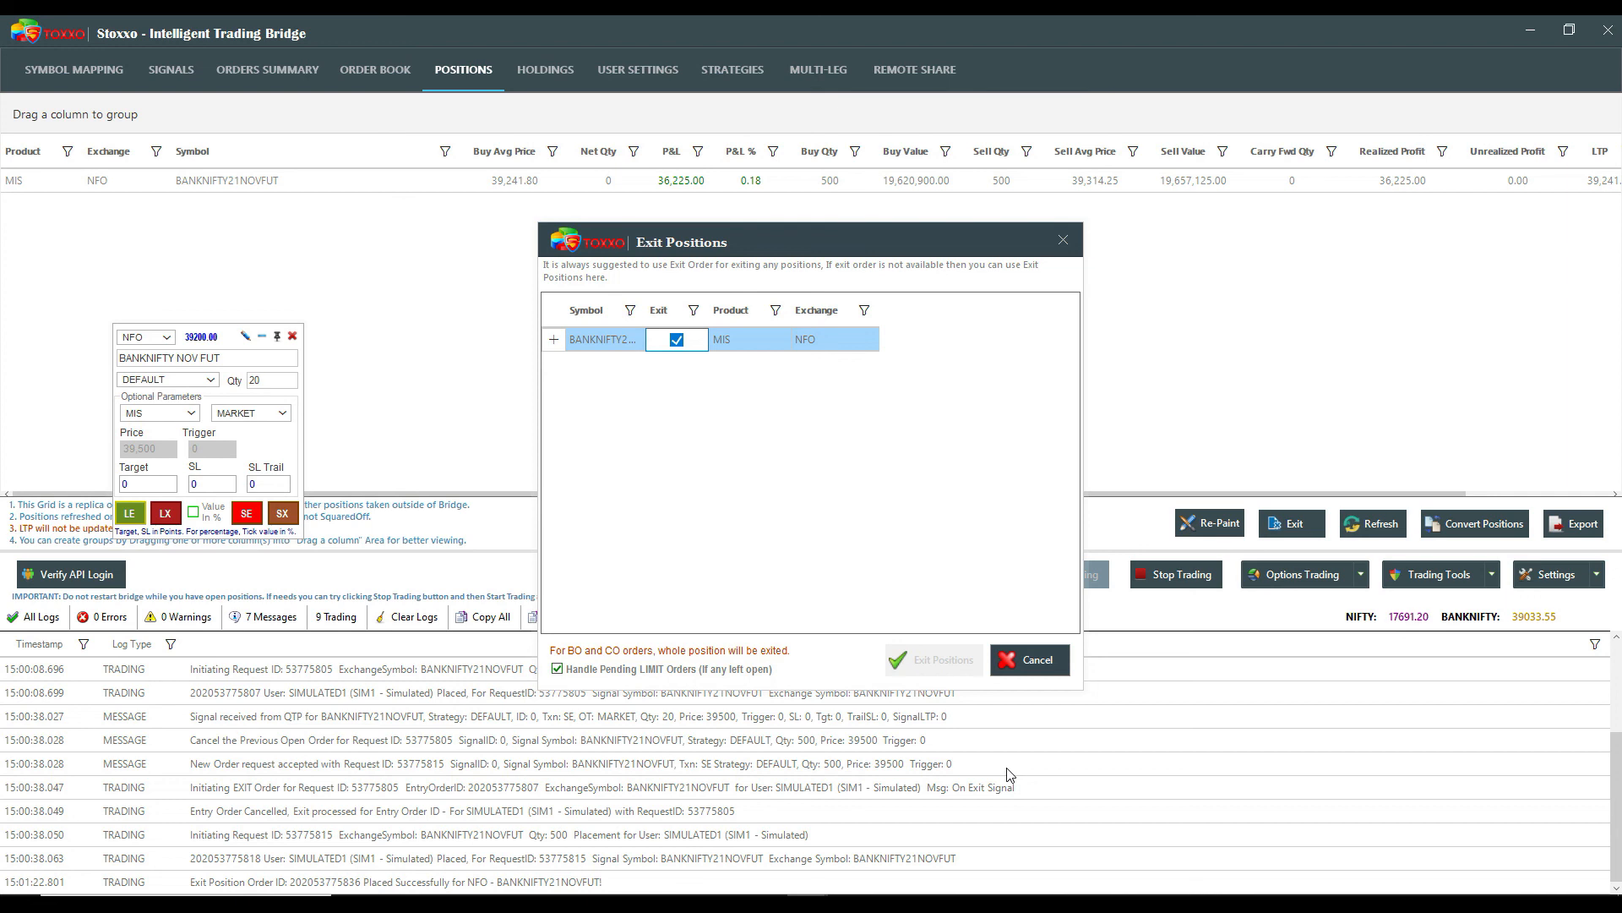
mouse_move(1227, 742)
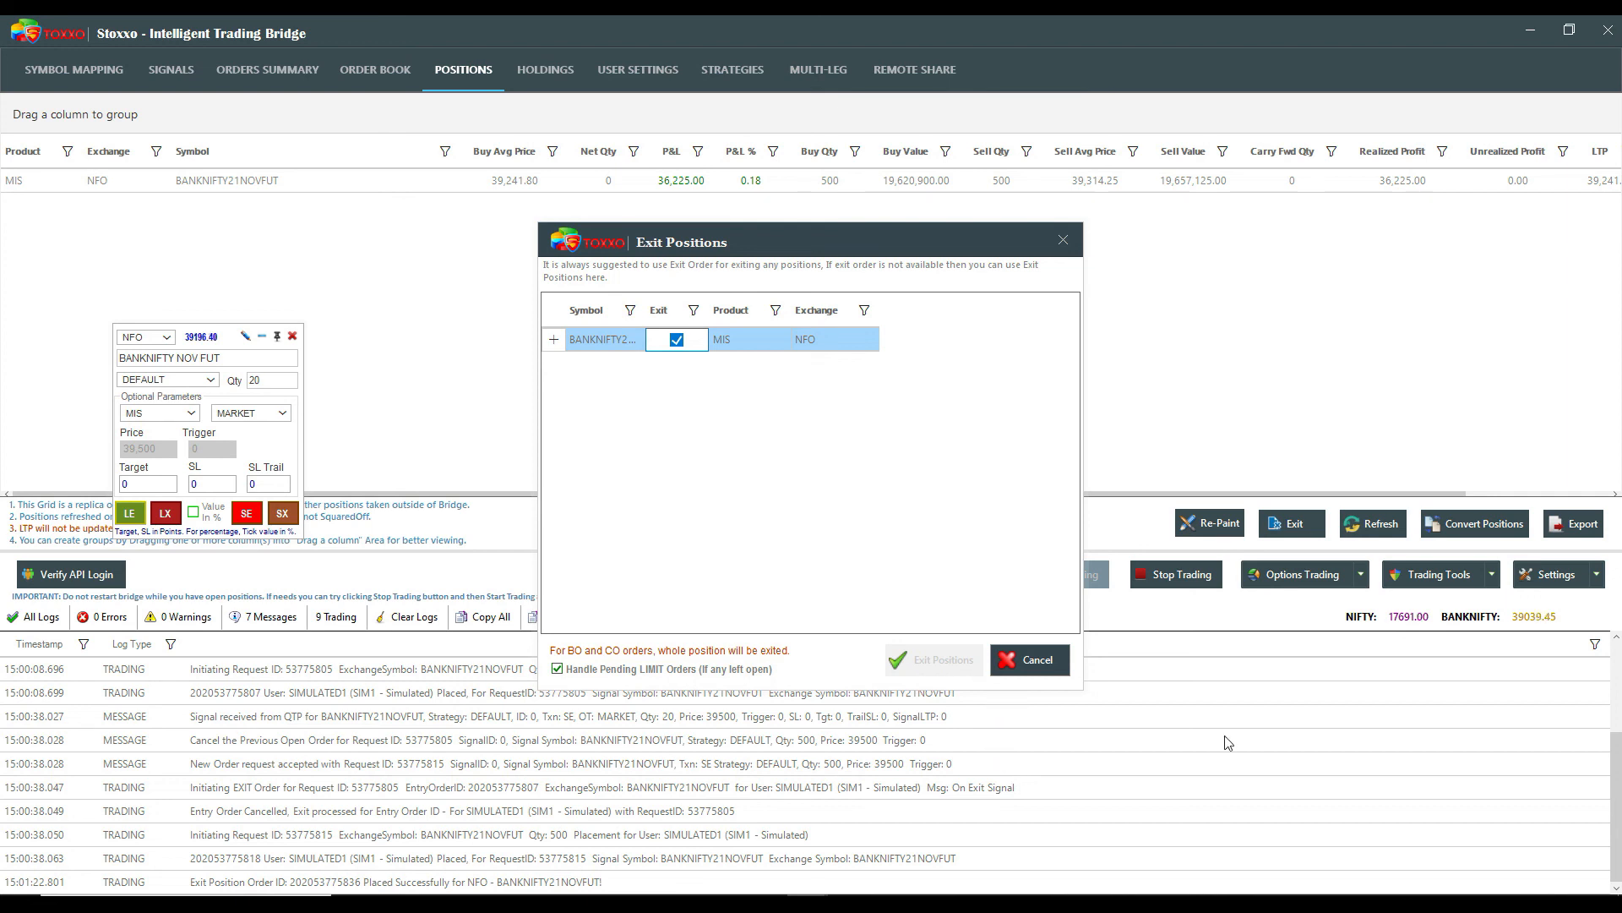